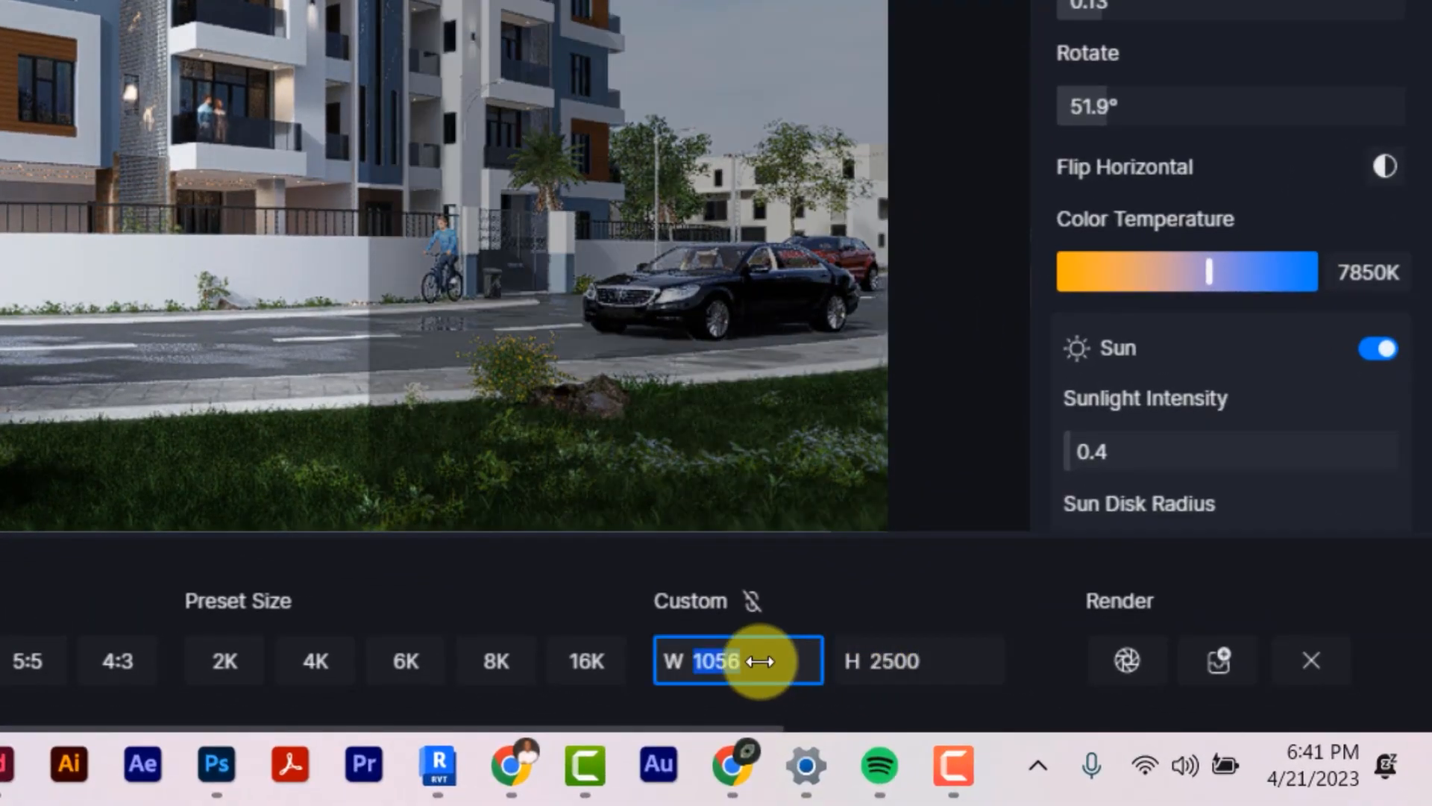
Enter 15 in the custom render width field, leaving the height at 2500
text(15)
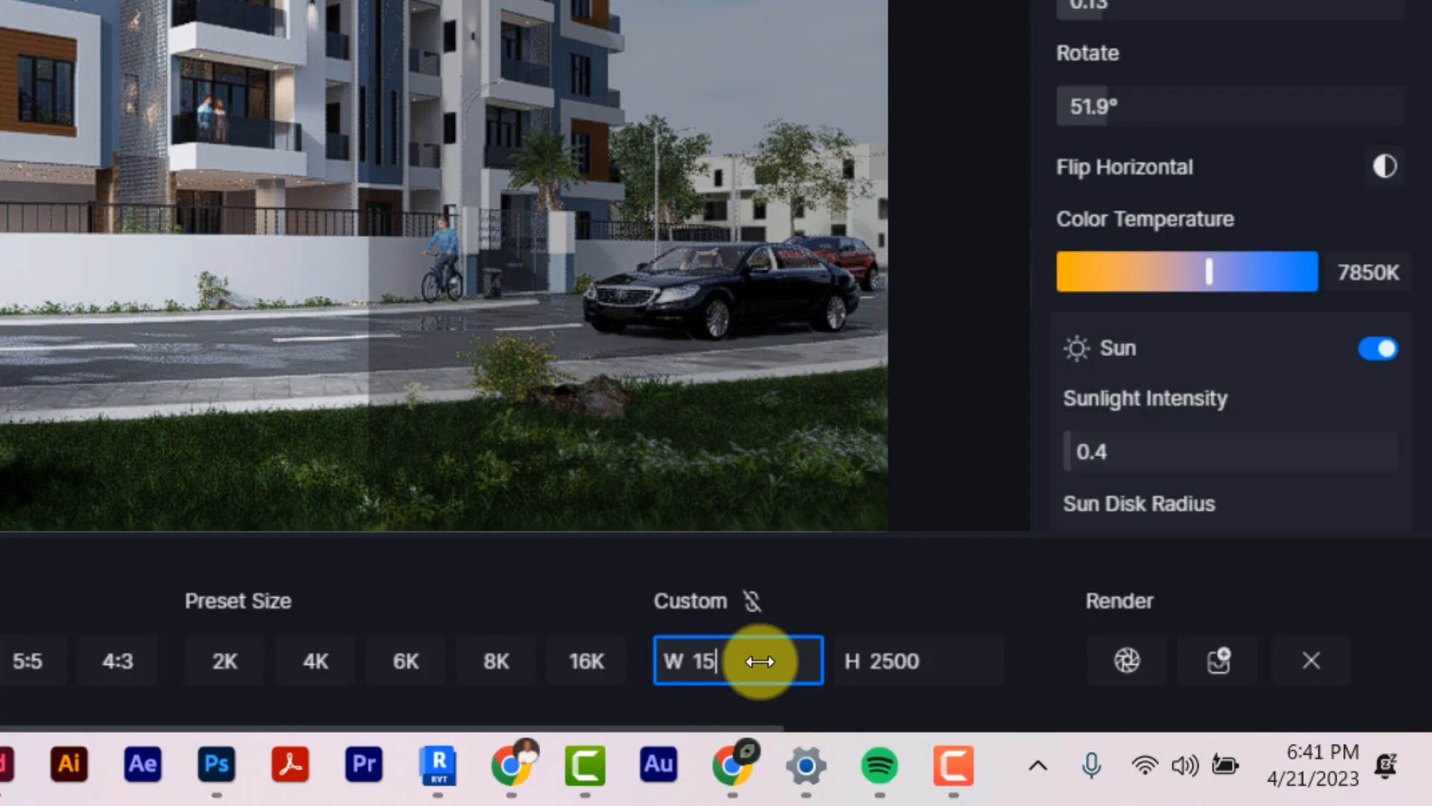
click(917, 659)
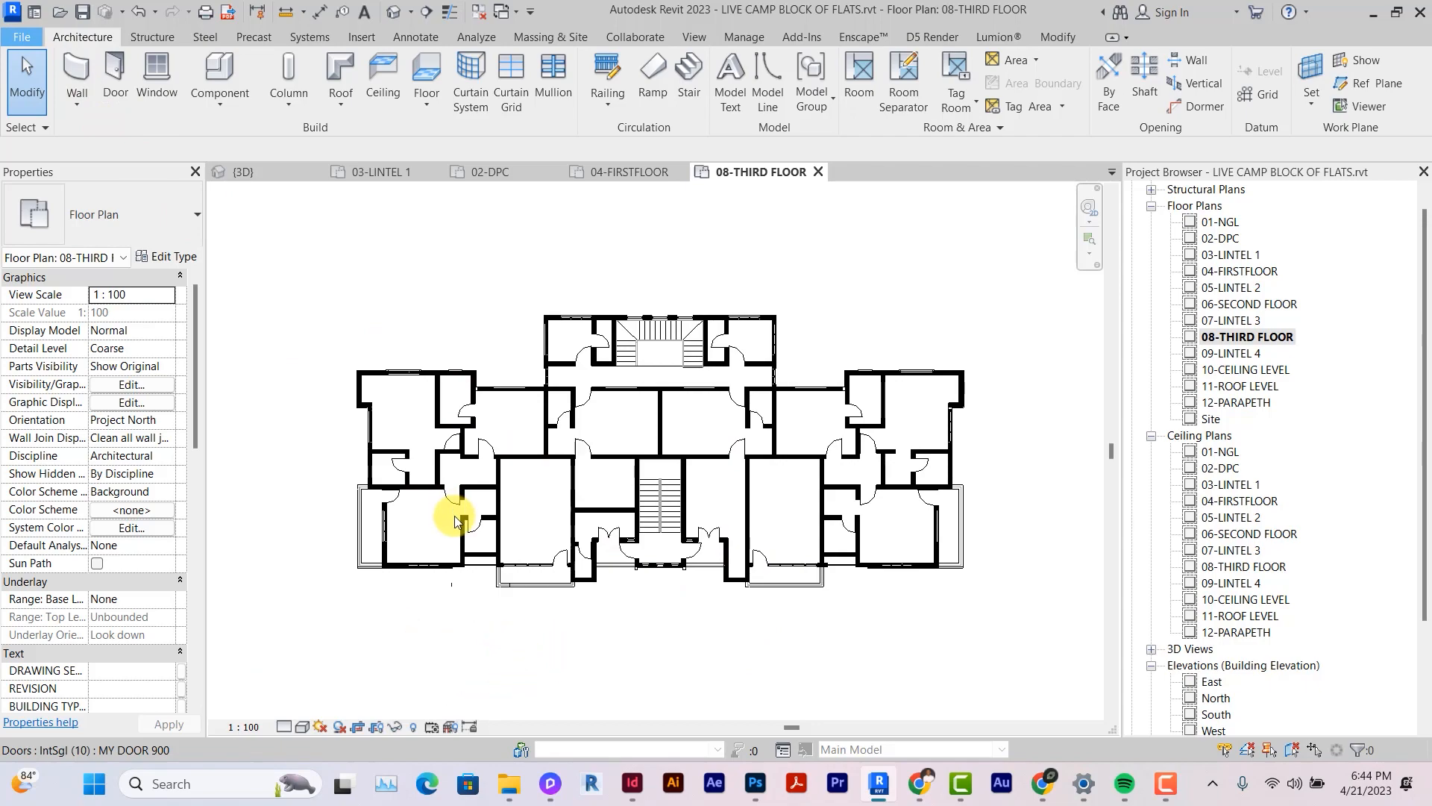
Export the third floor plan as a 1500 px PNG, replacing the previous export
click(21, 37)
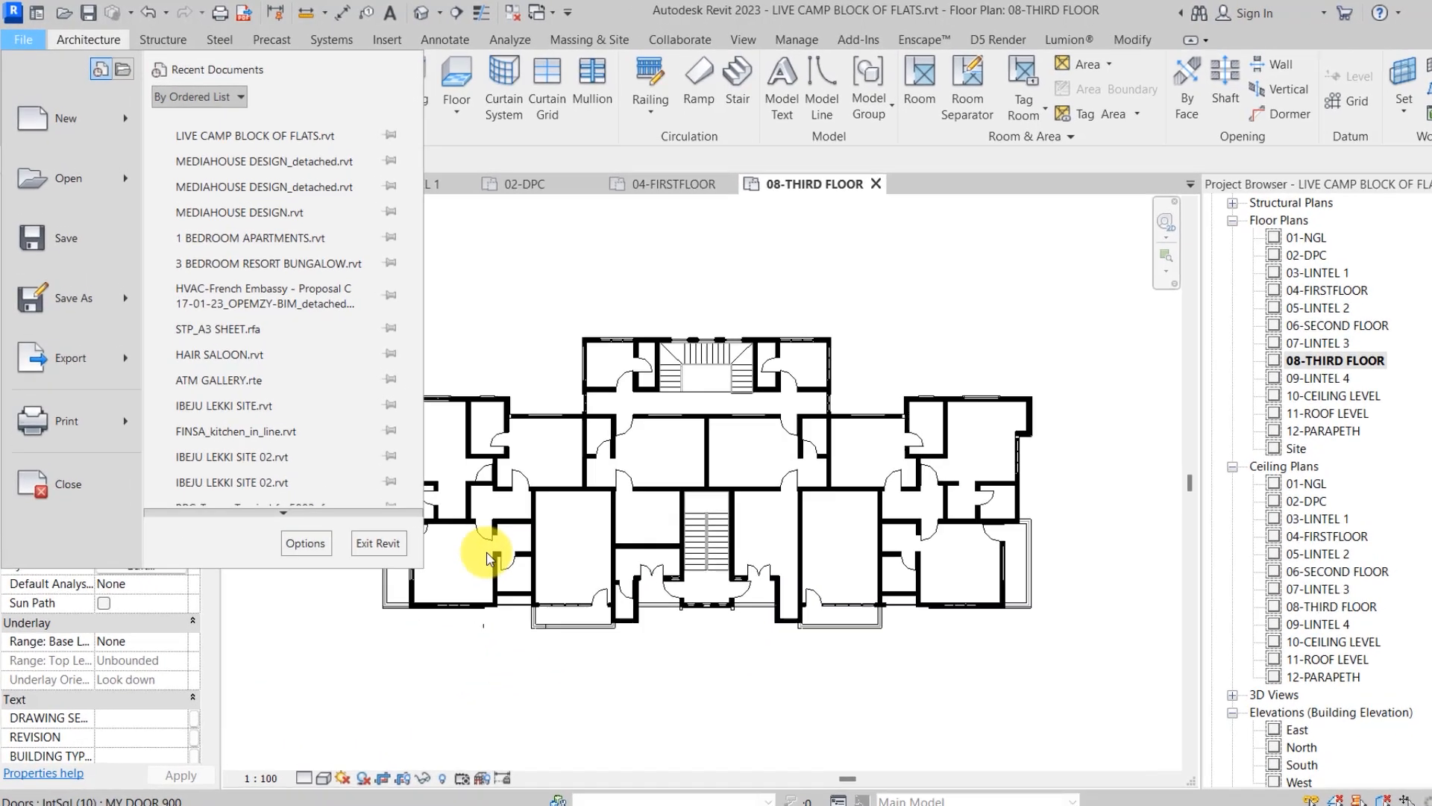
click(70, 357)
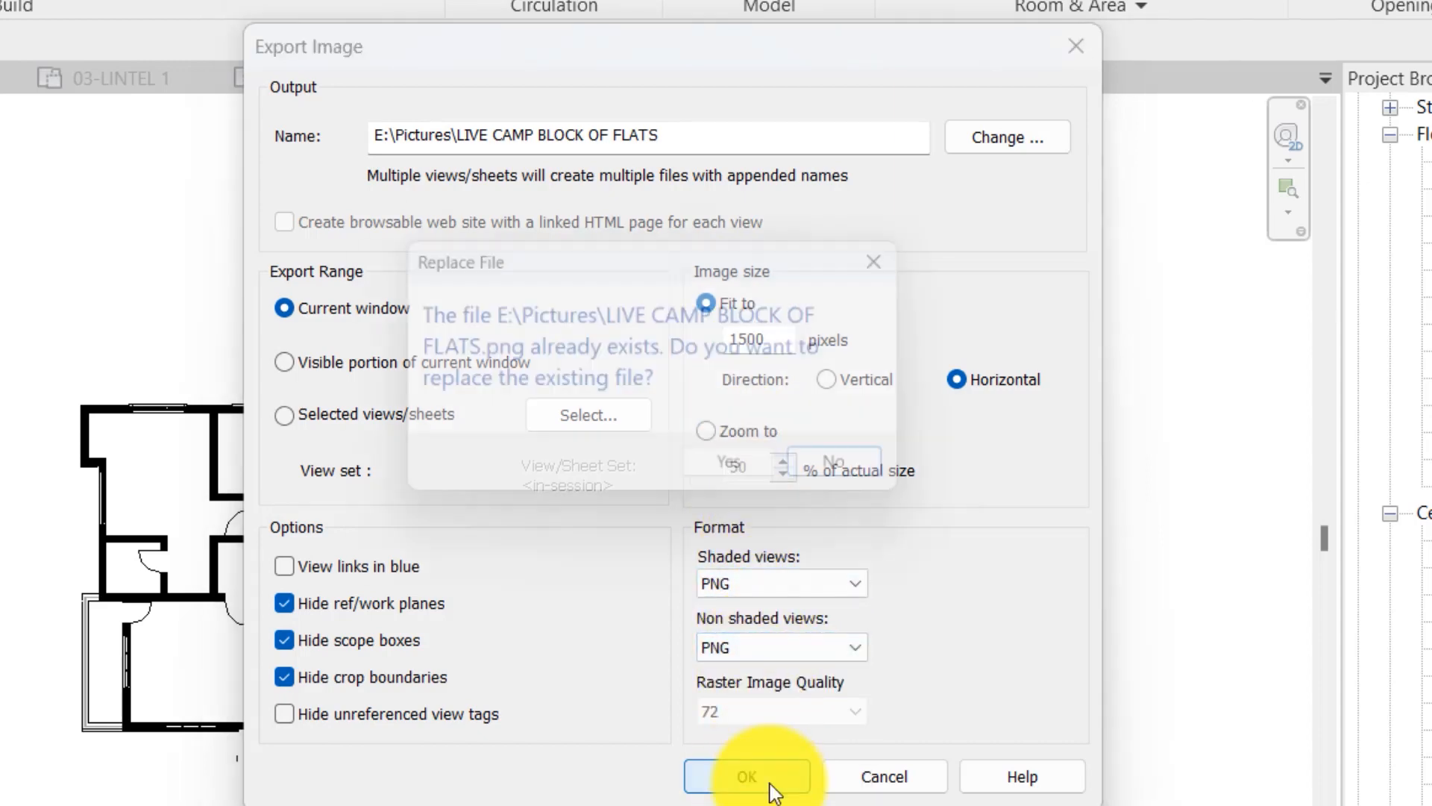
click(746, 776)
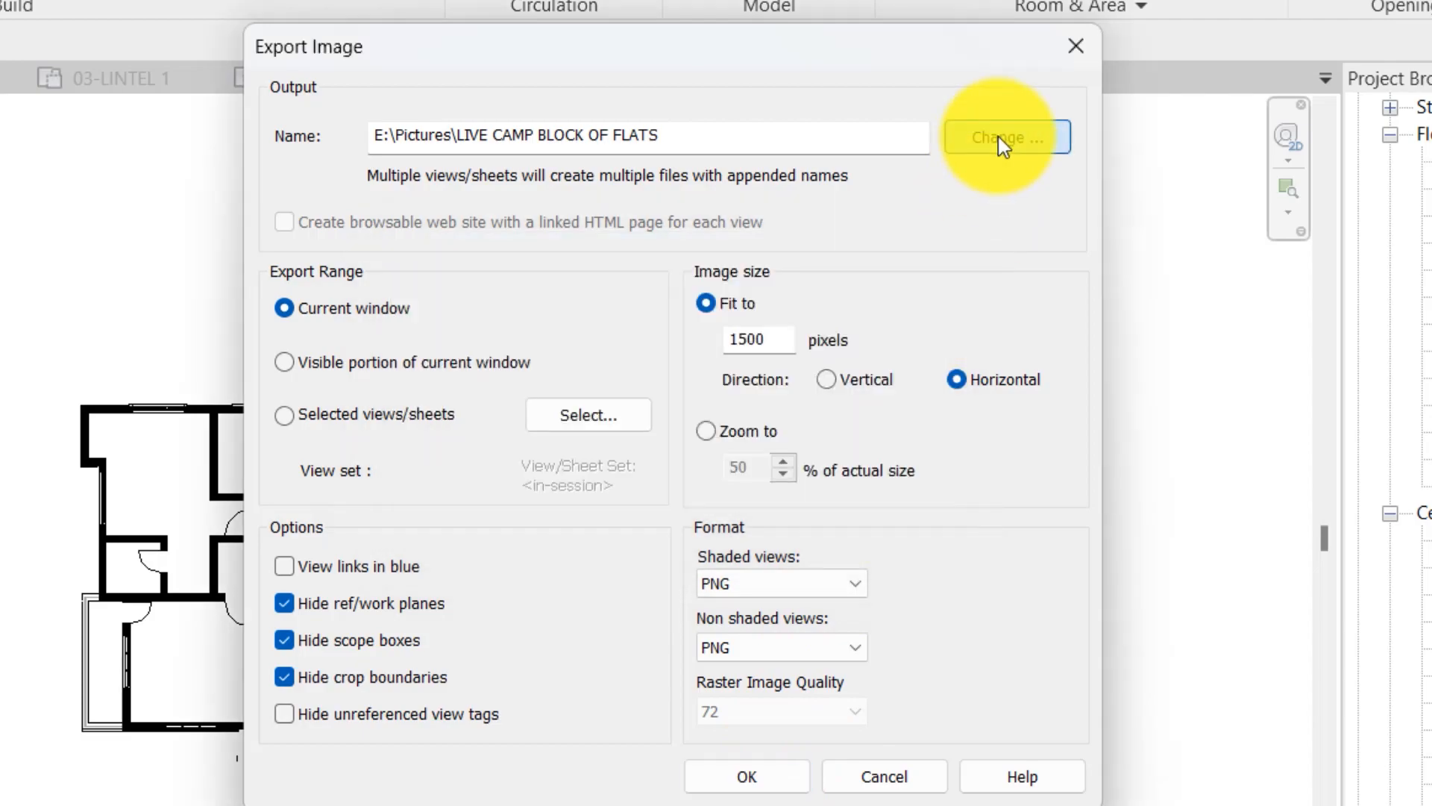
click(1002, 138)
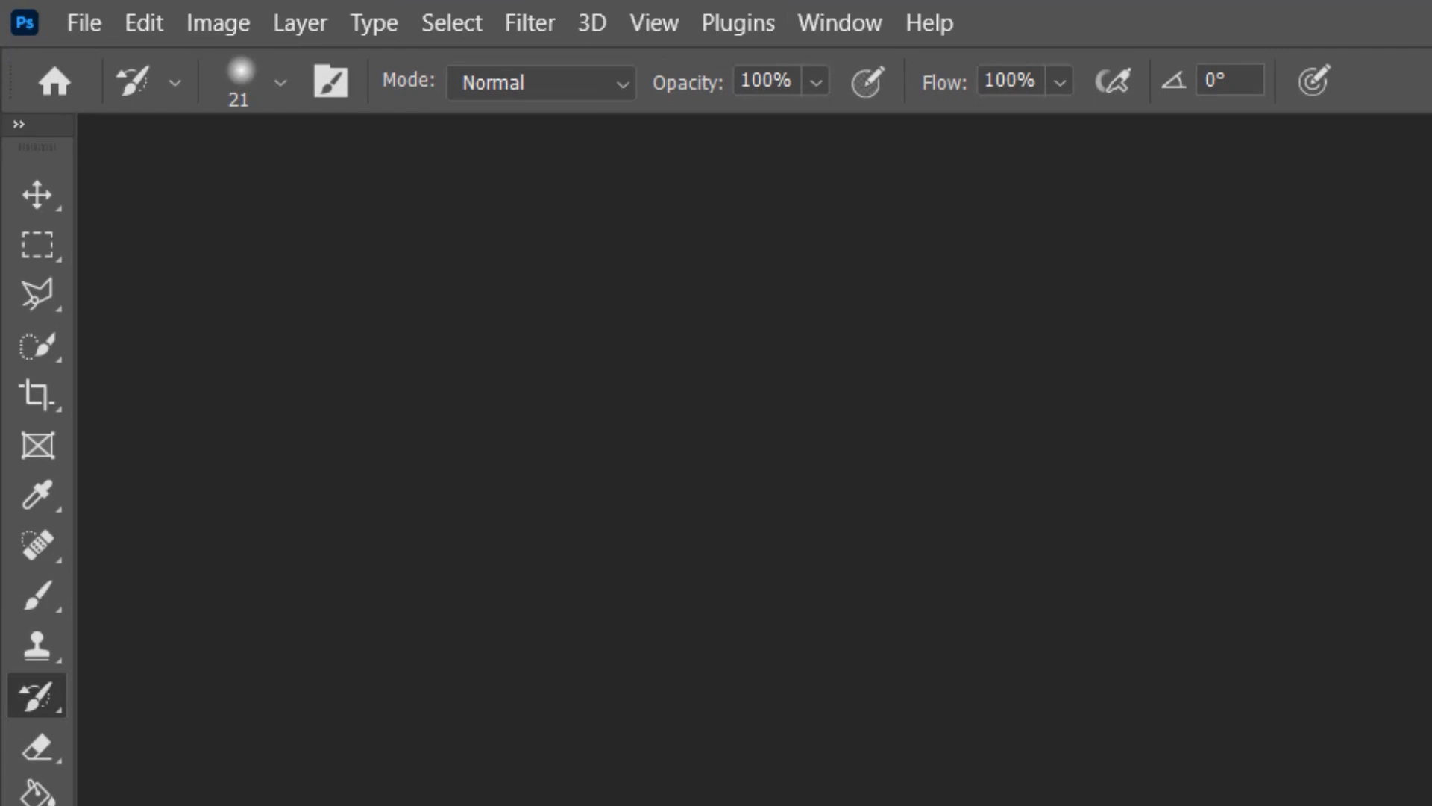
Open the exported floor plan PNG, unlock its layer and select the white background
click(83, 22)
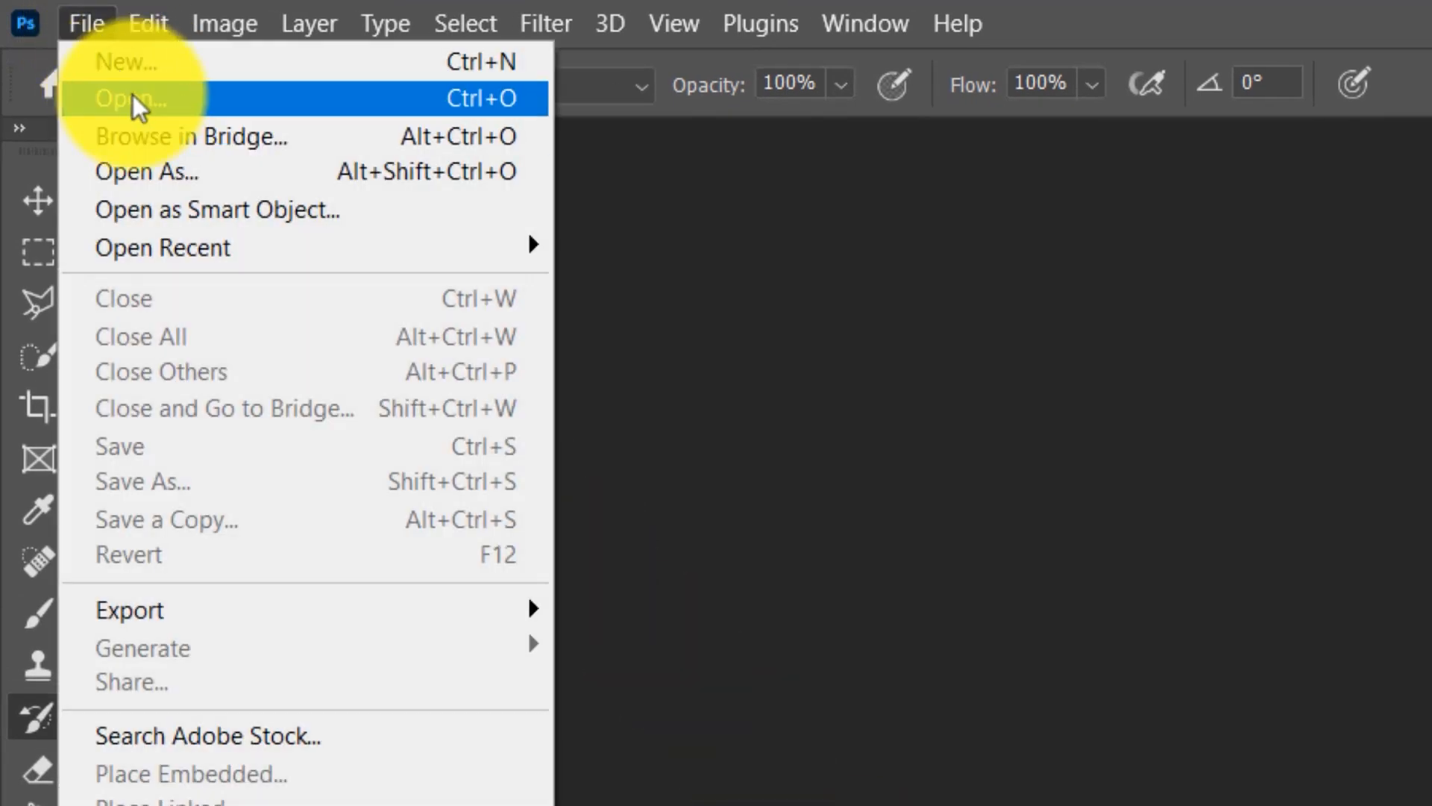
click(128, 98)
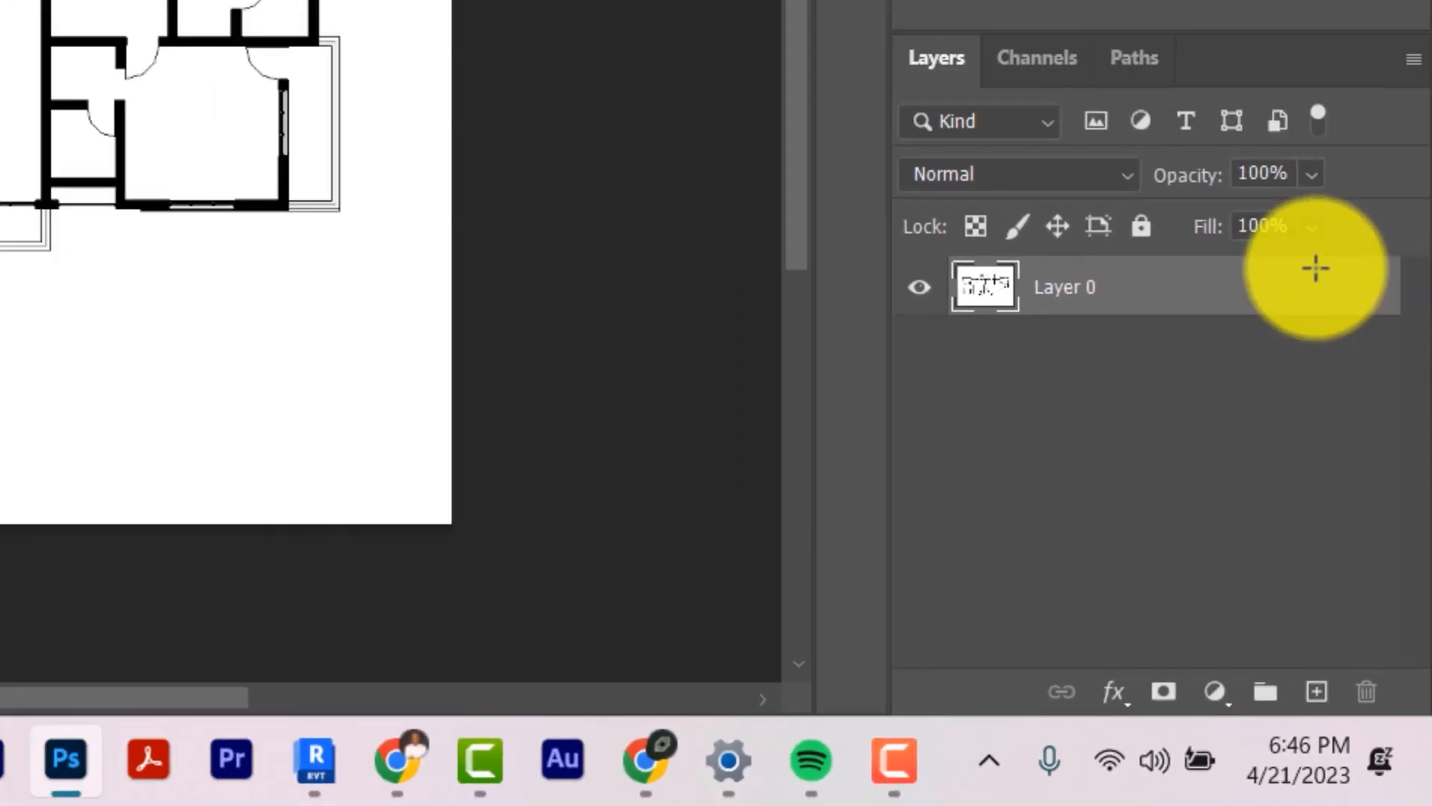
click(245, 12)
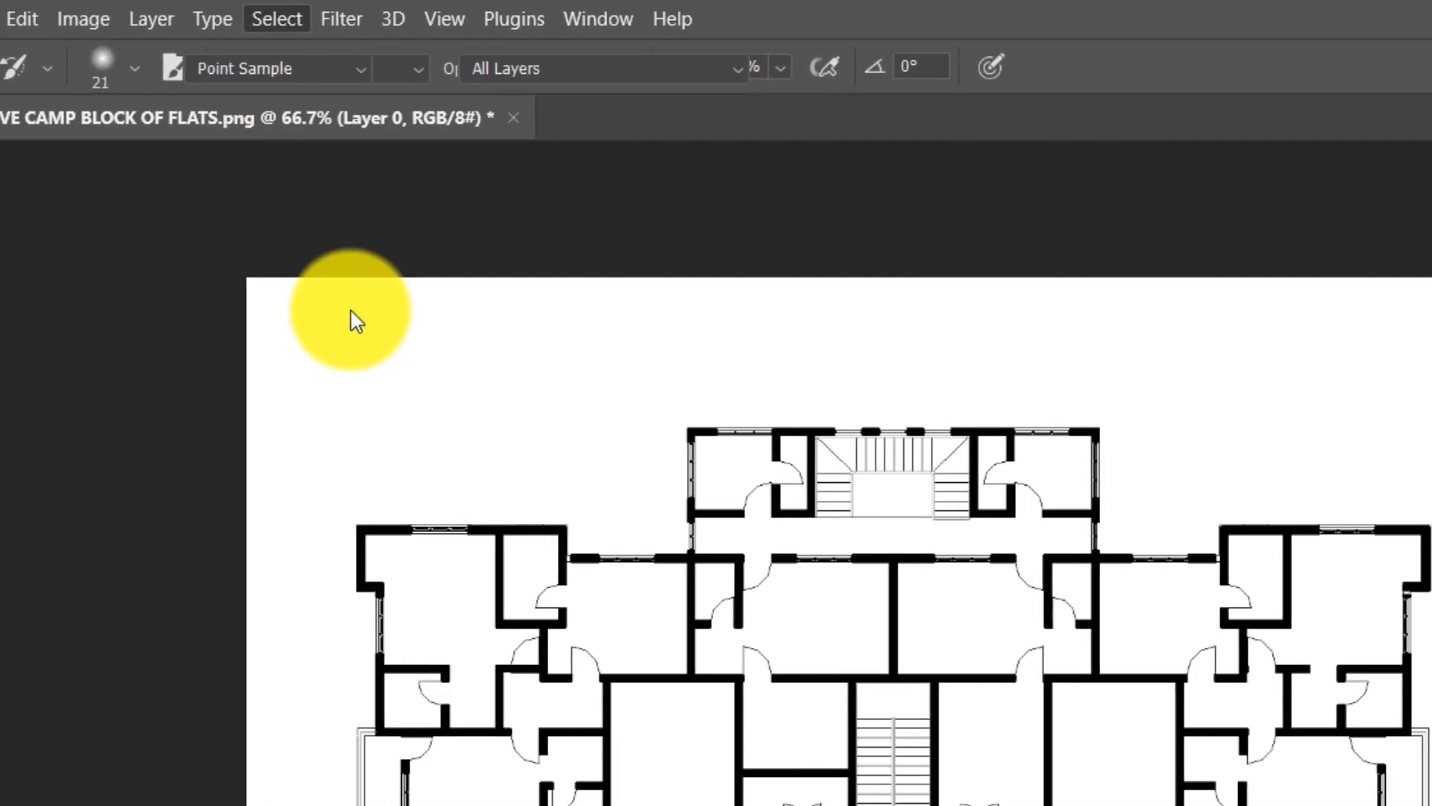
click(276, 18)
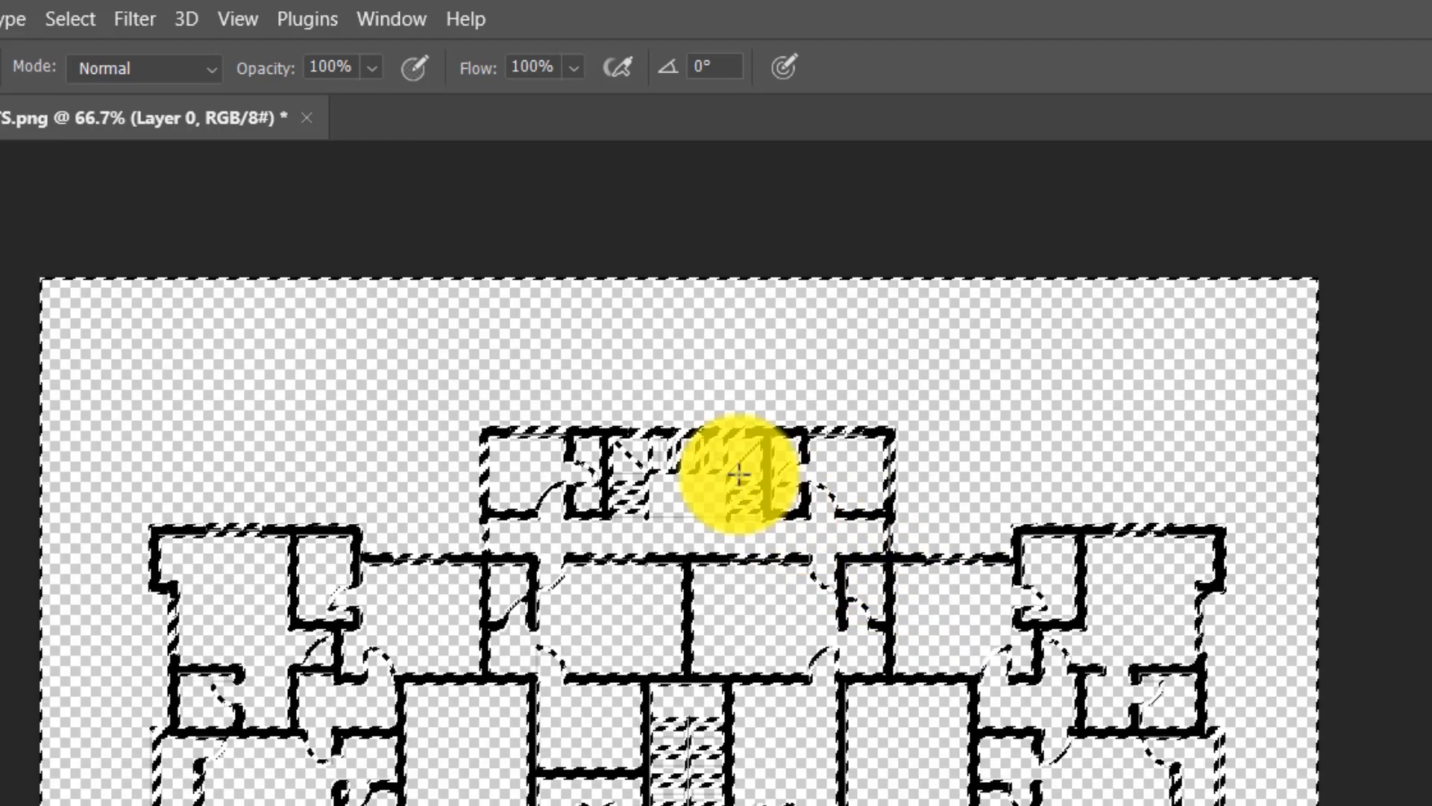
Deselect and quick-export the background-free floor plan as a transparent PNG
click(69, 18)
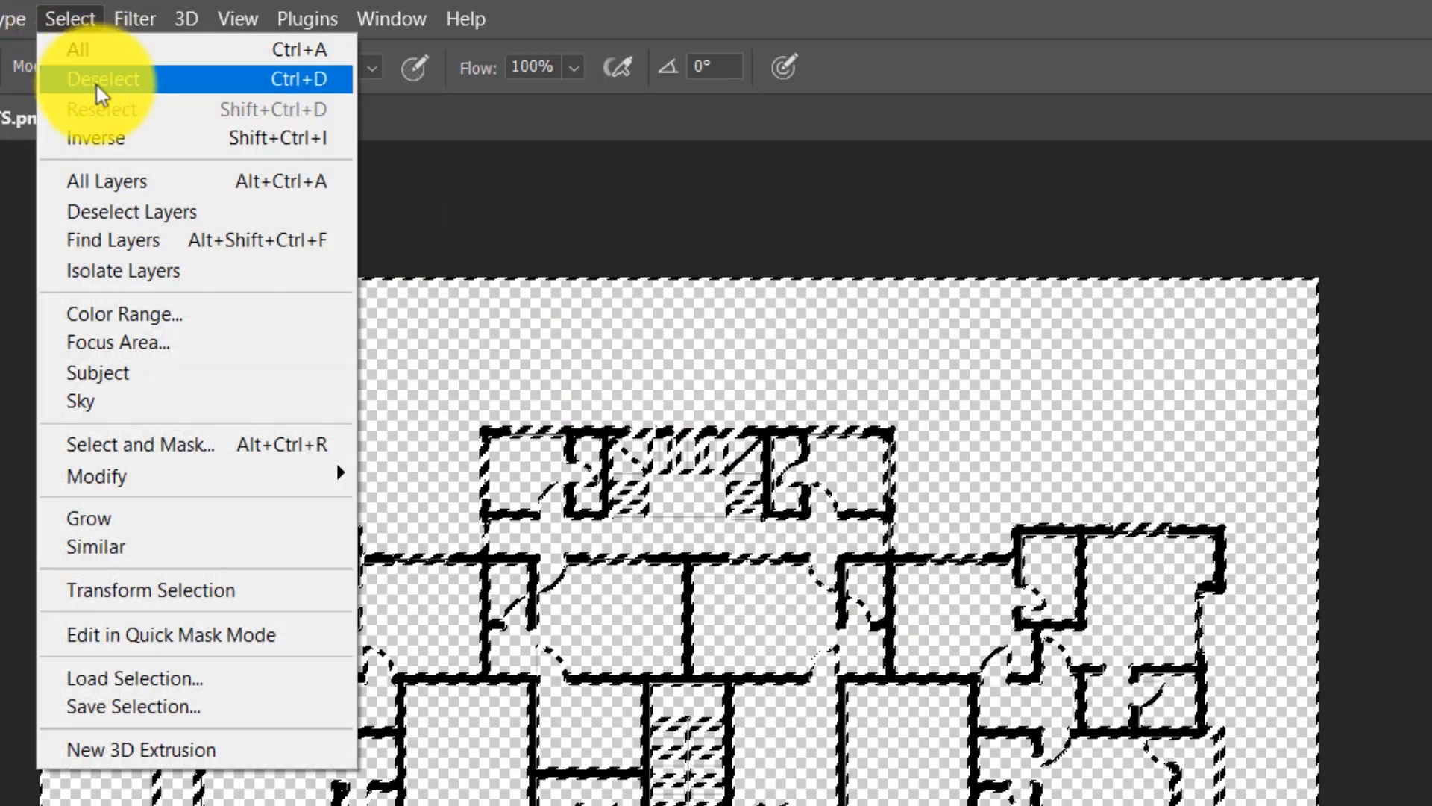
click(103, 79)
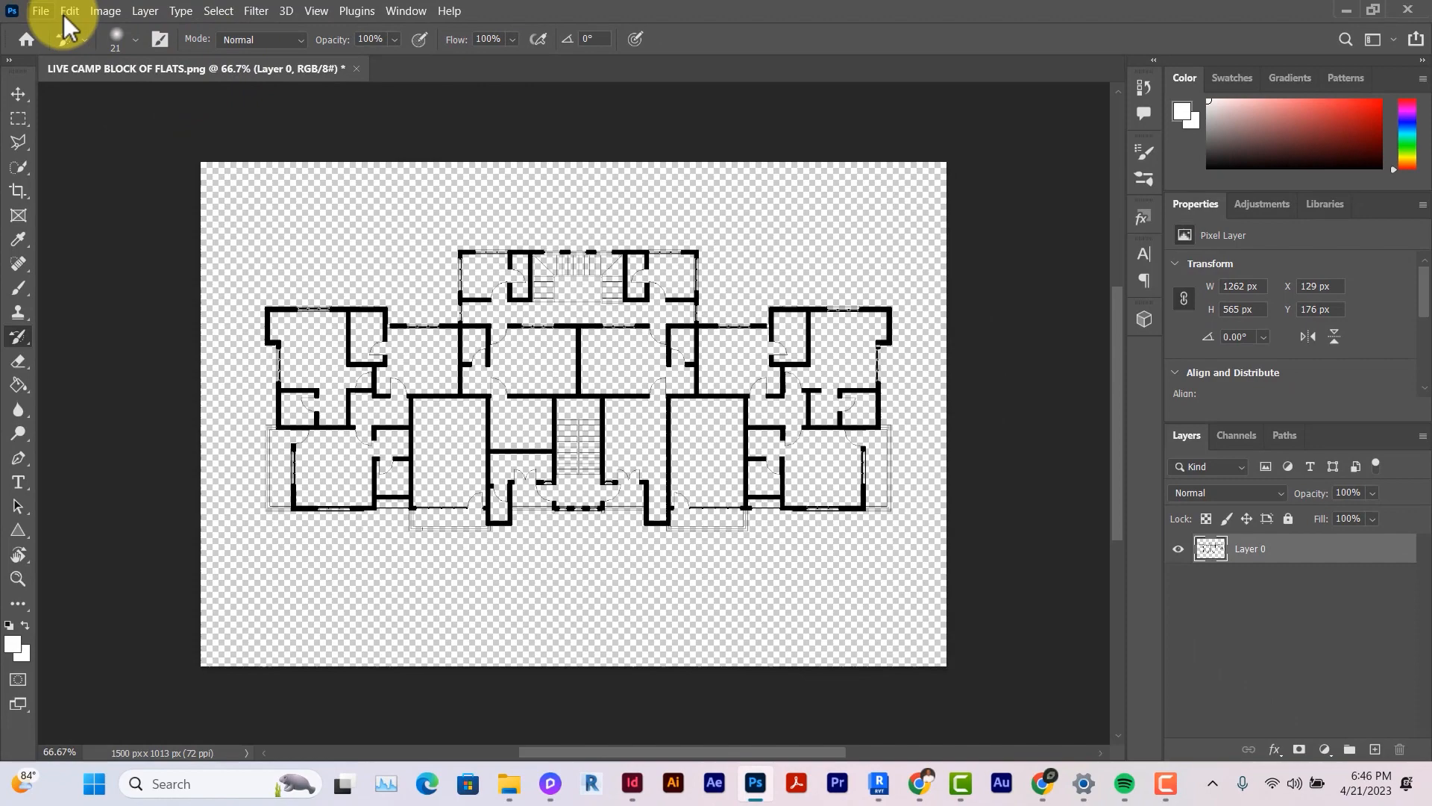
click(41, 10)
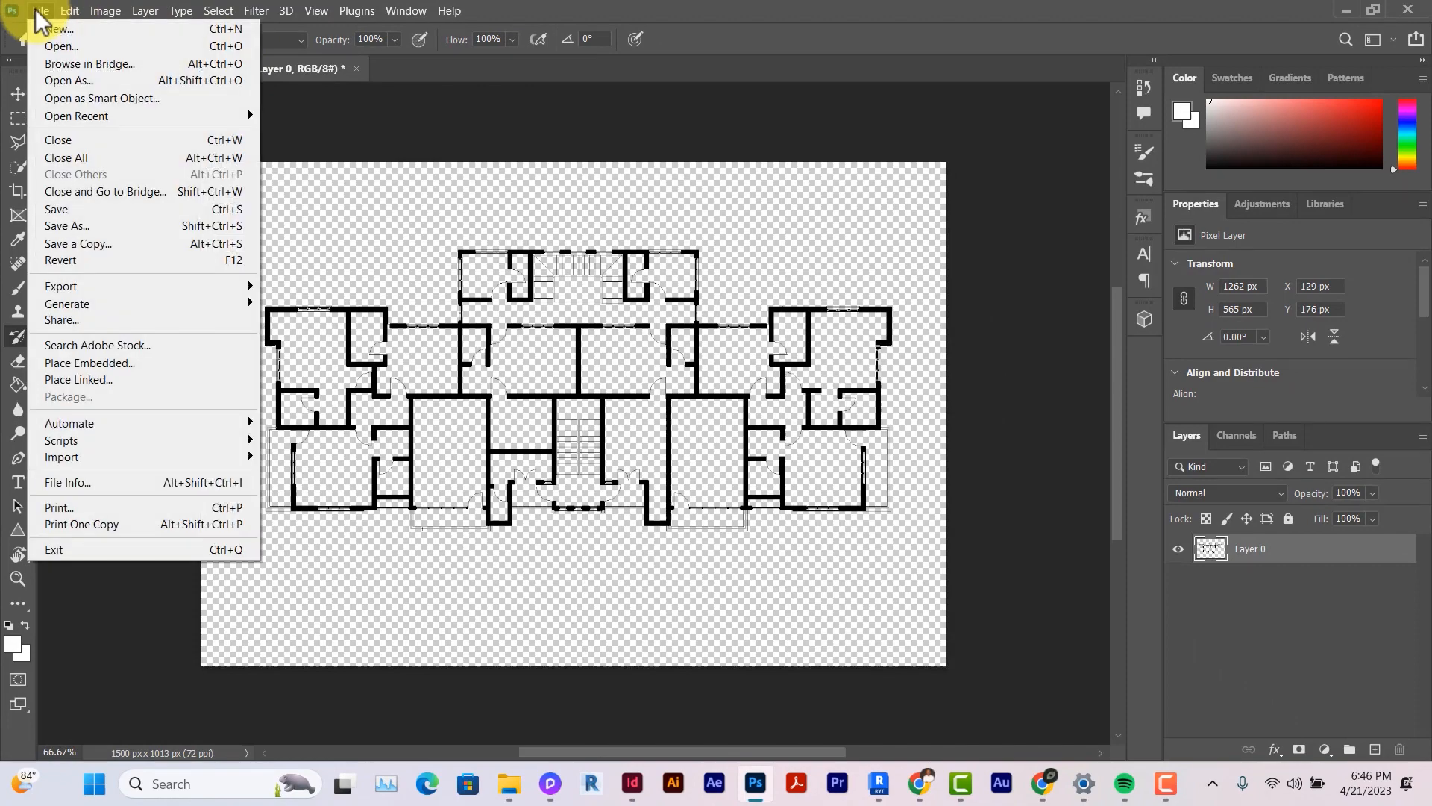
mouse_move(105, 304)
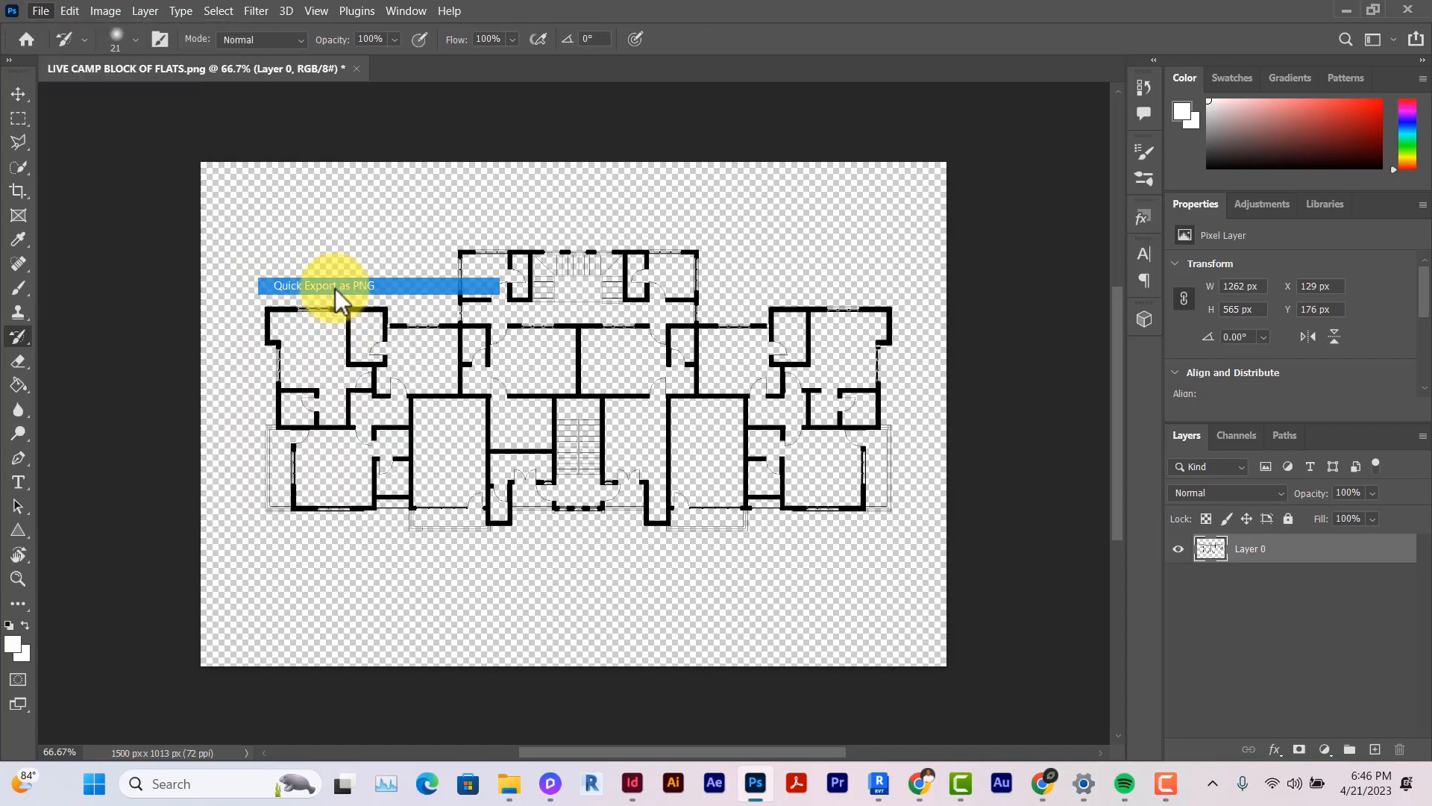
click(323, 285)
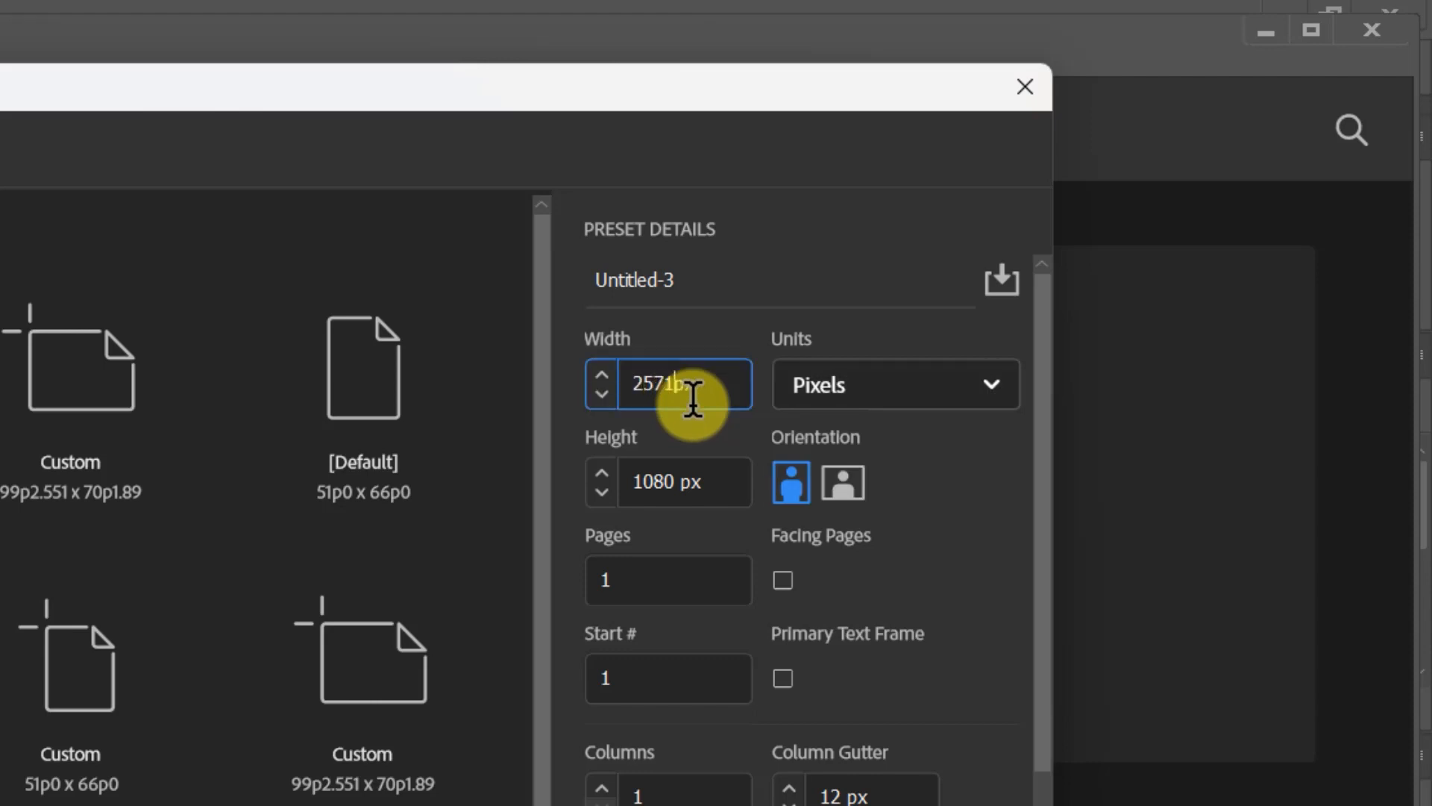
Set the new document to 1800 × 2571 px portrait and name the preset
click(668, 481)
text(2571)
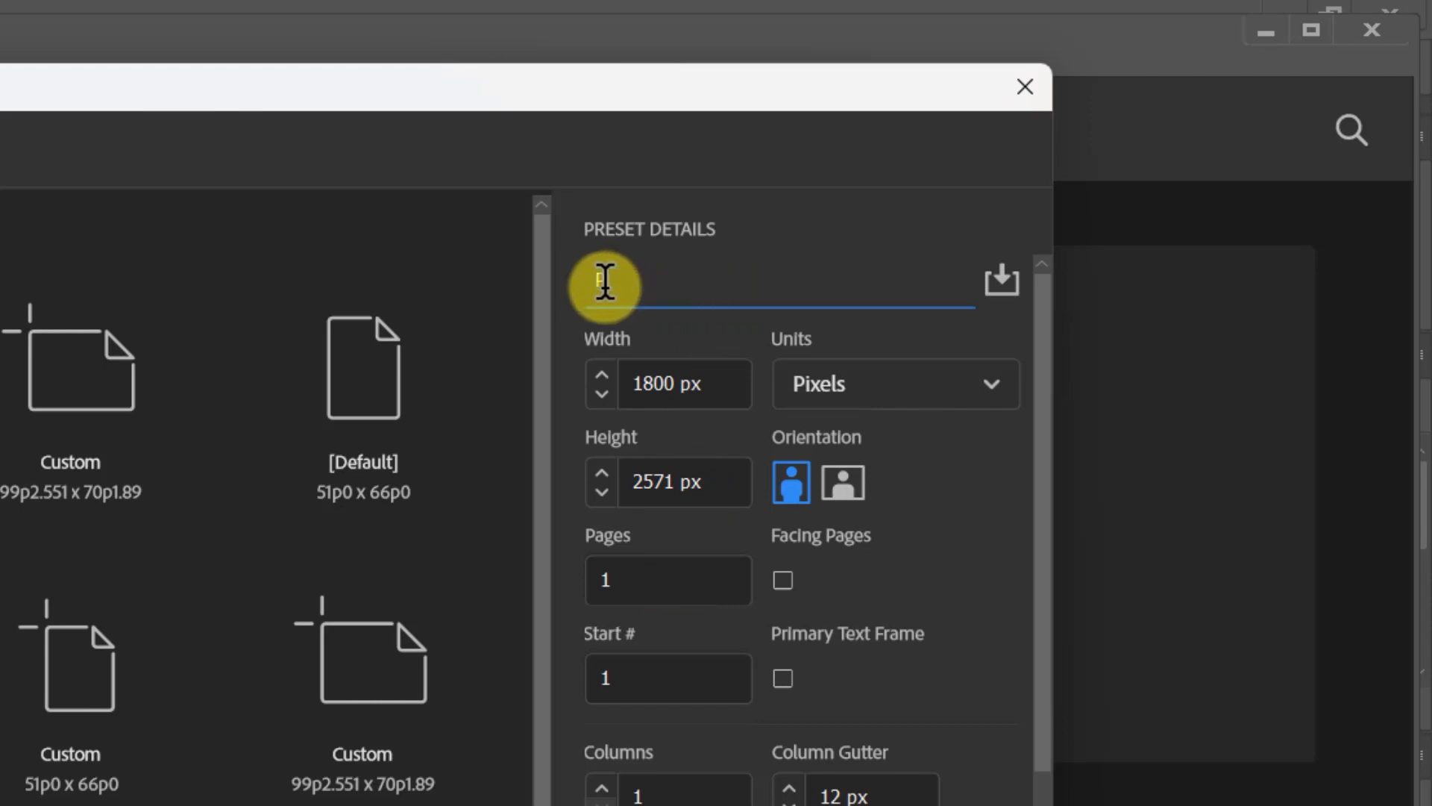
click(1023, 86)
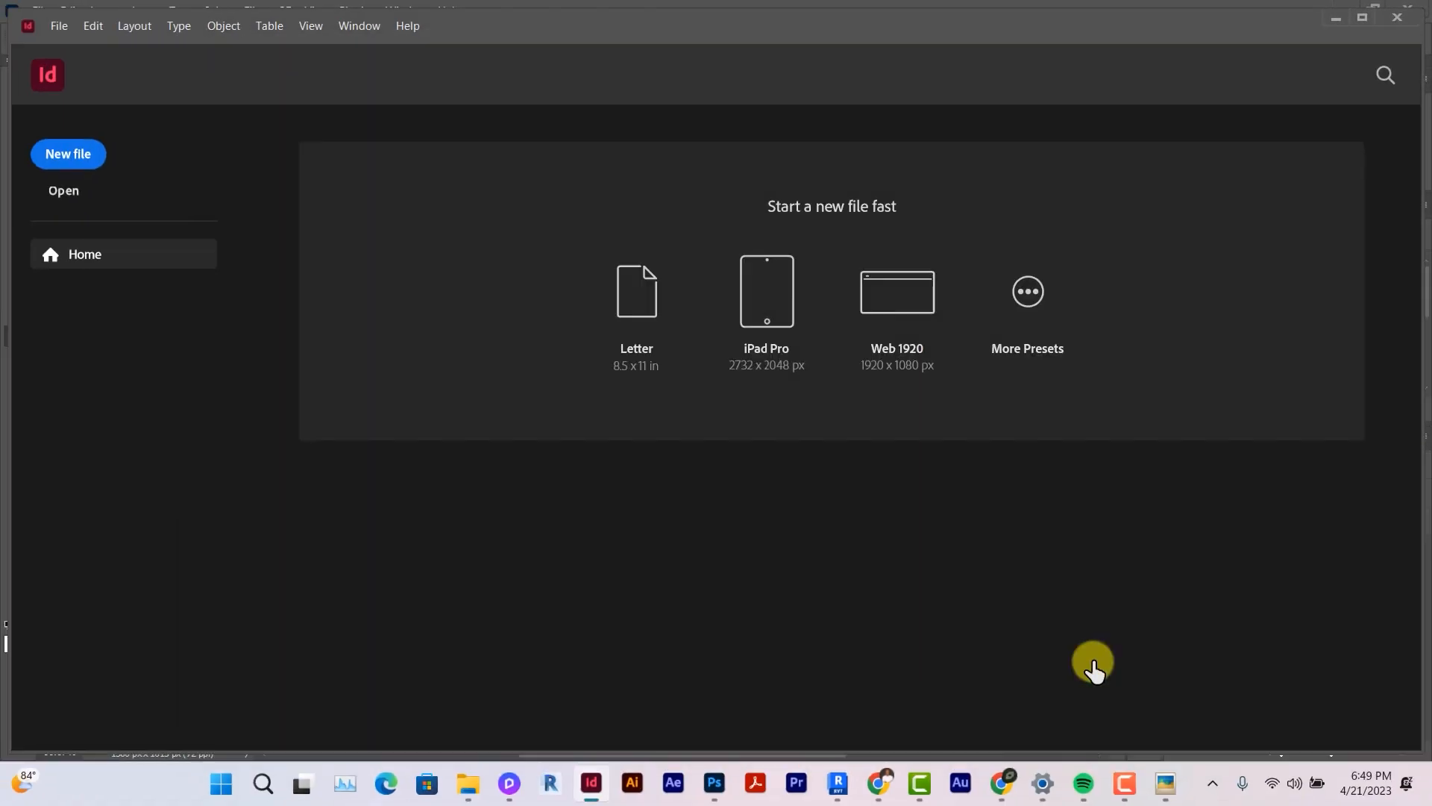
Create the 1800 × 2571 px PRESENTATION document holding the full-page apartment block render
click(68, 153)
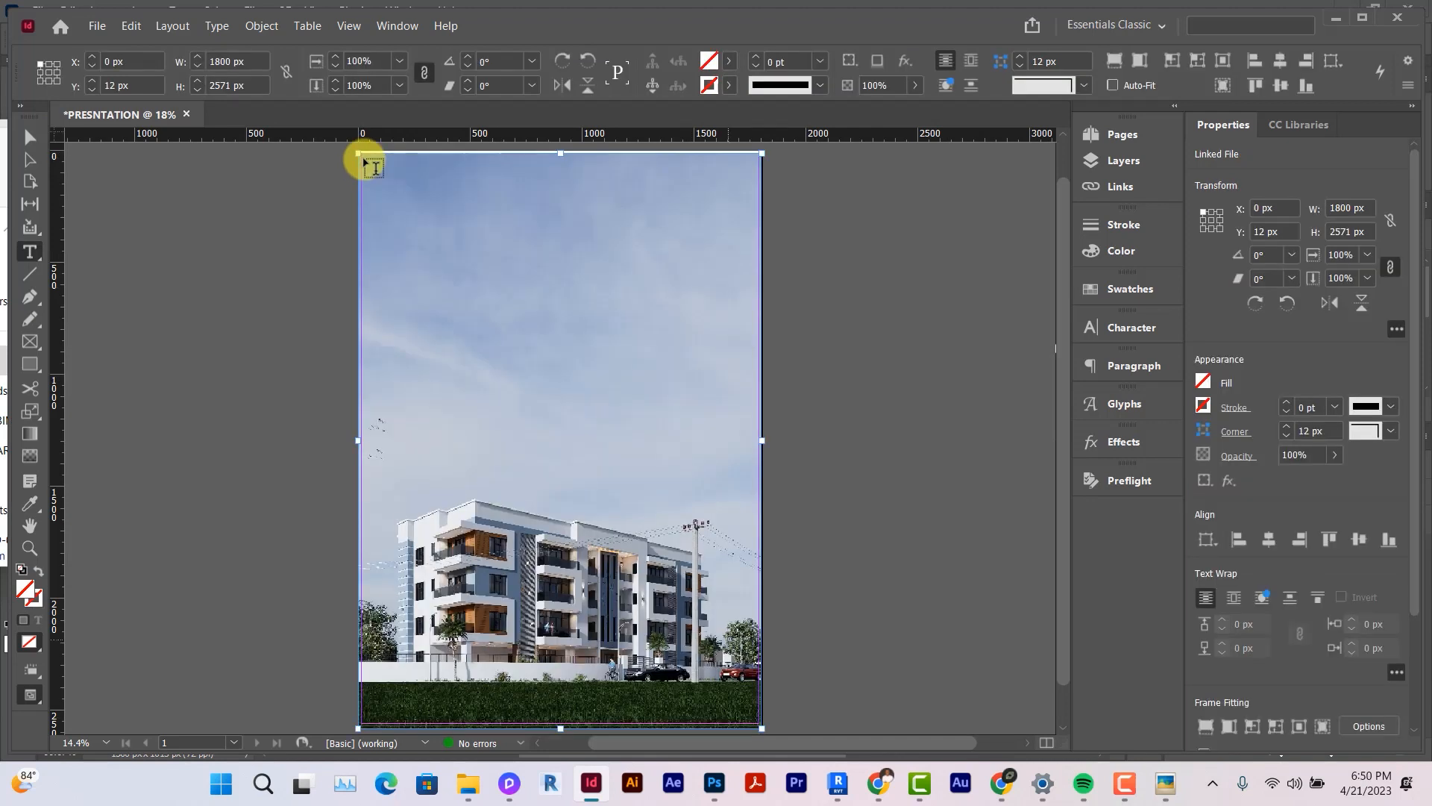
mouse_move(407, 175)
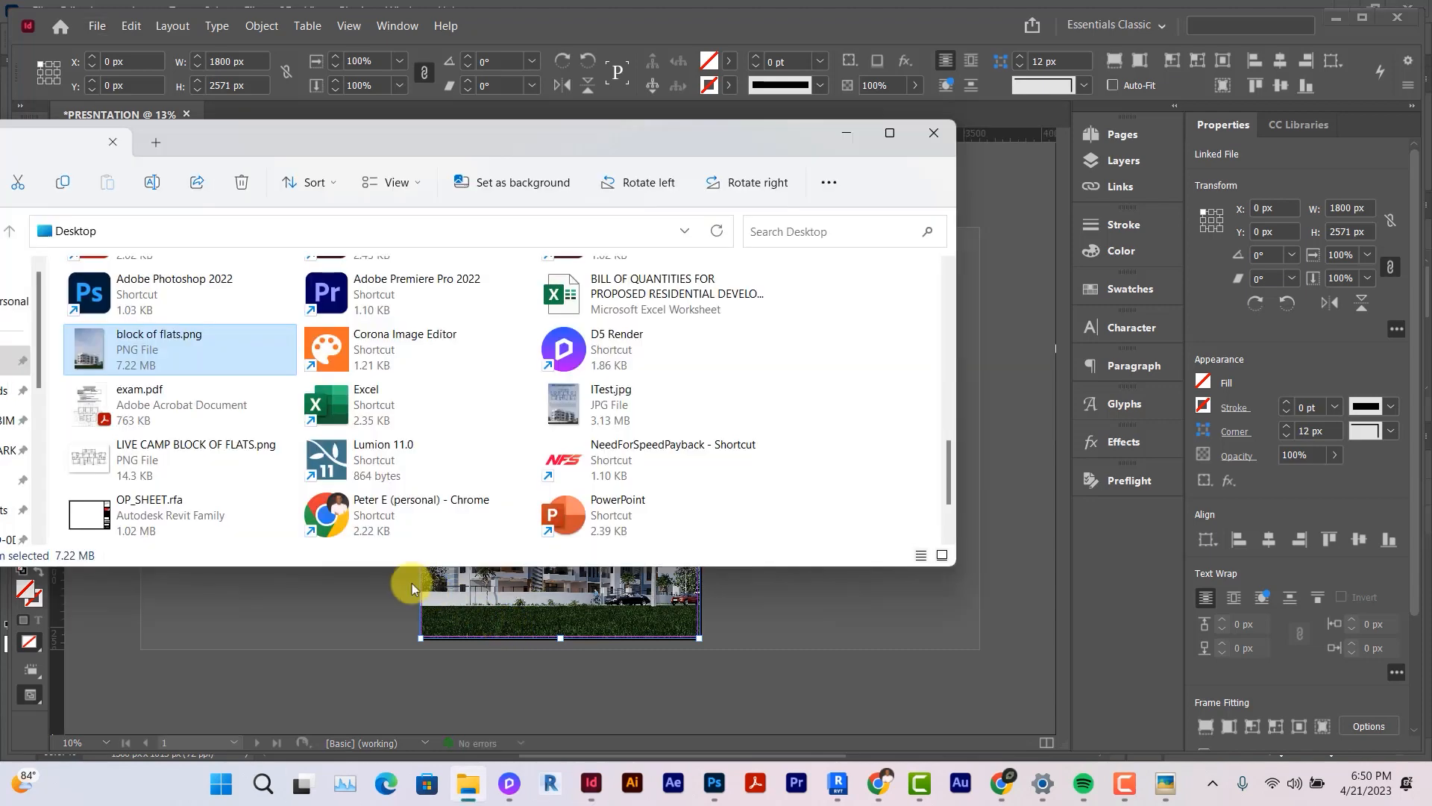
Place and shrink the floor plan PNG, then position a duplicate below it
click(195, 459)
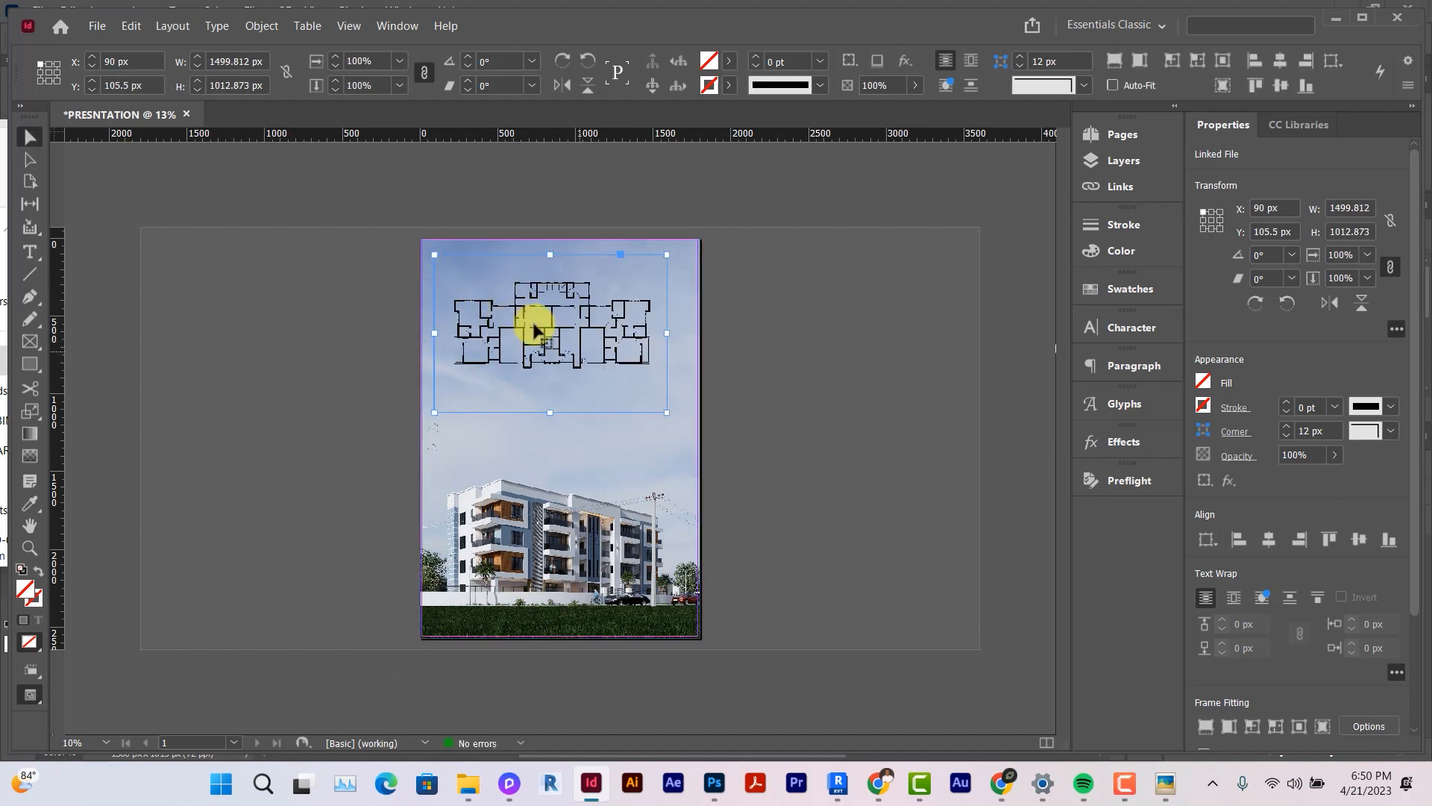
drag(534, 331, 594, 358)
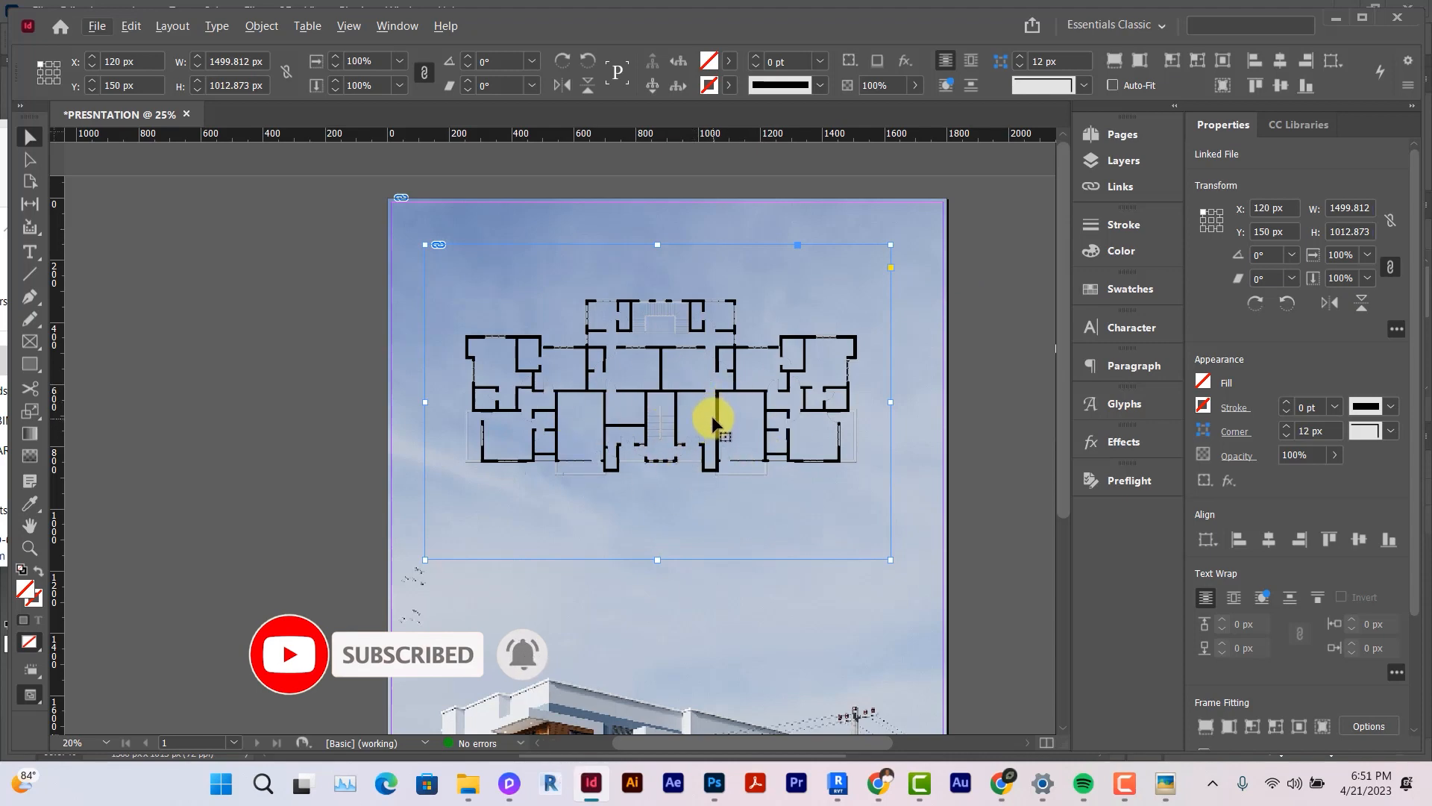
drag(891, 558, 795, 470)
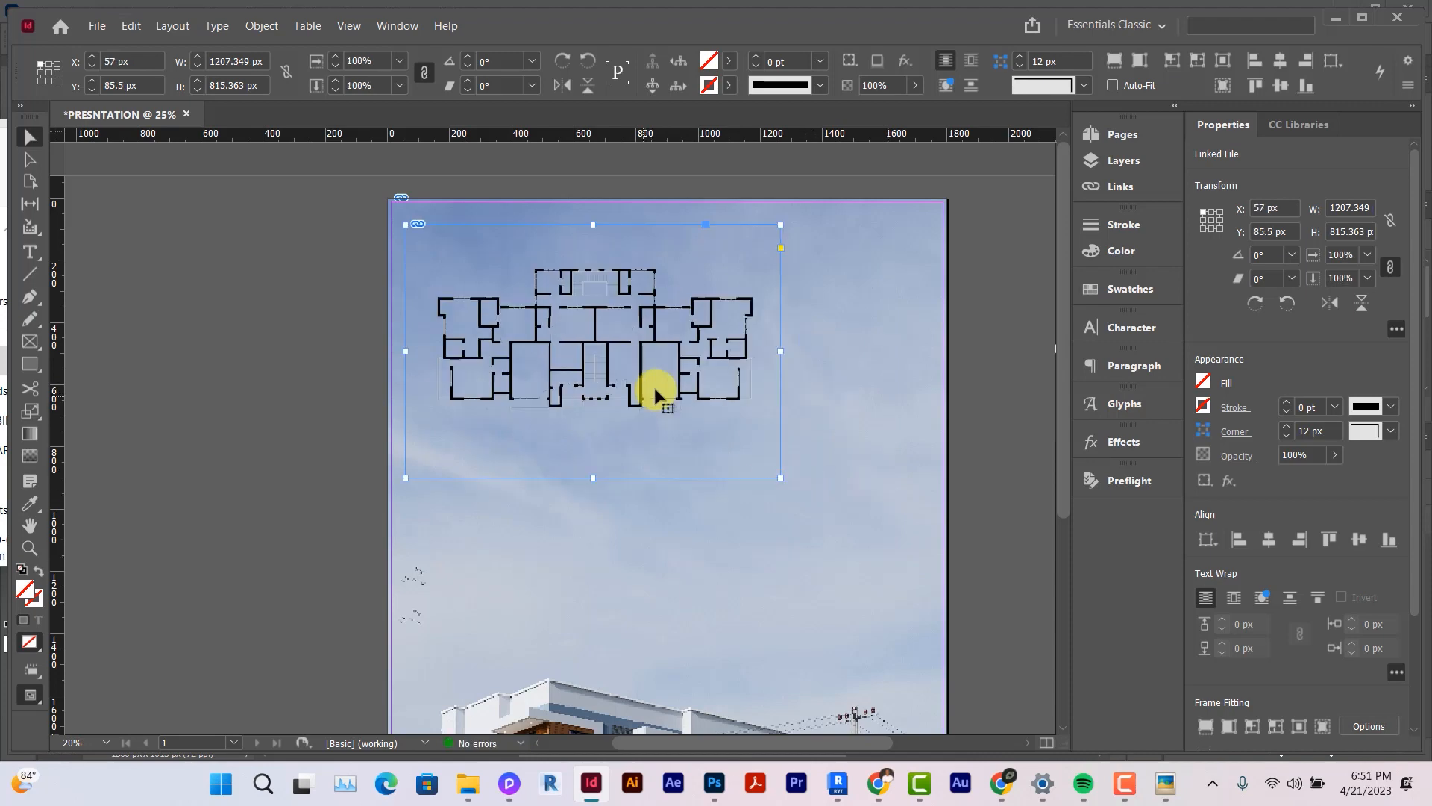
drag(658, 398, 630, 566)
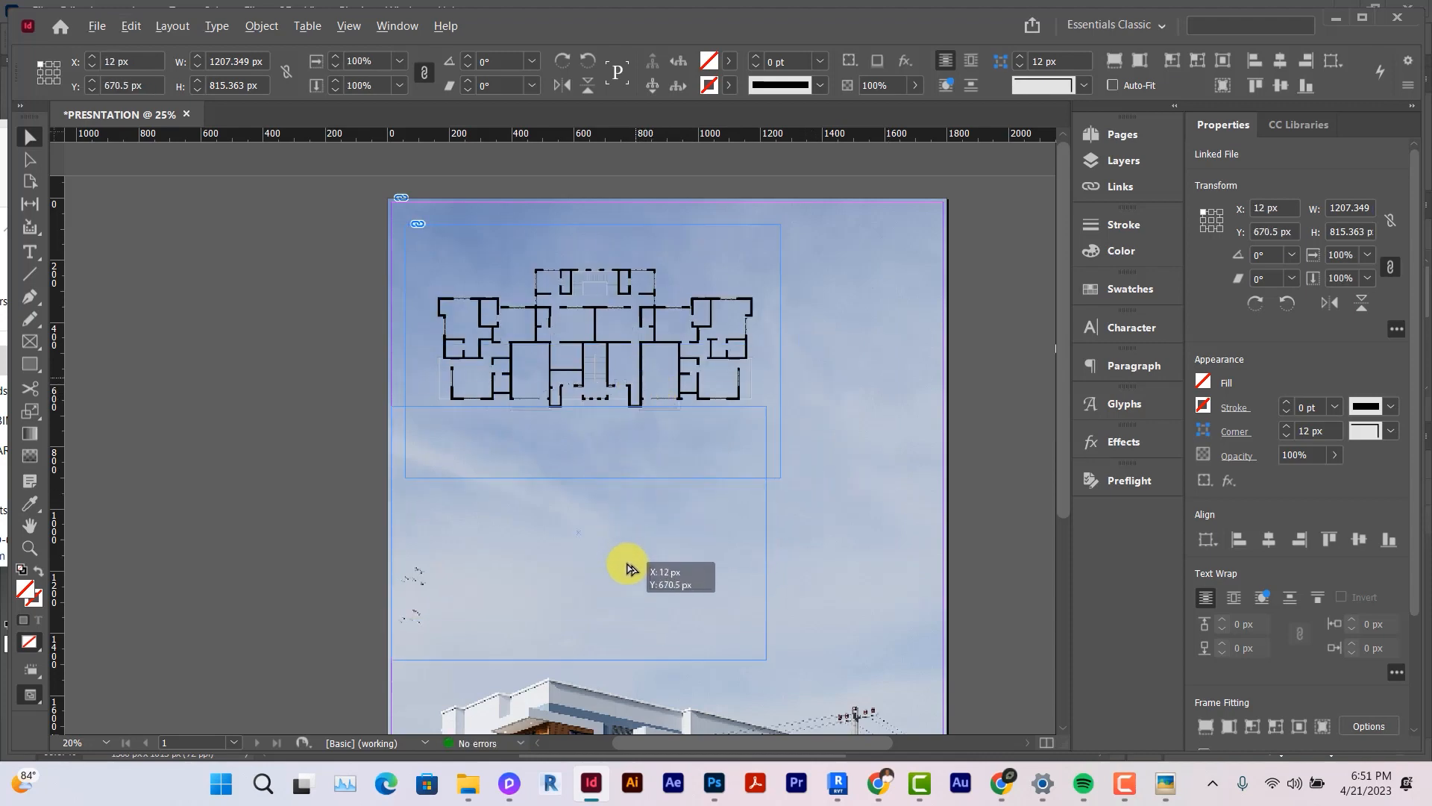
drag(628, 566, 237, 408)
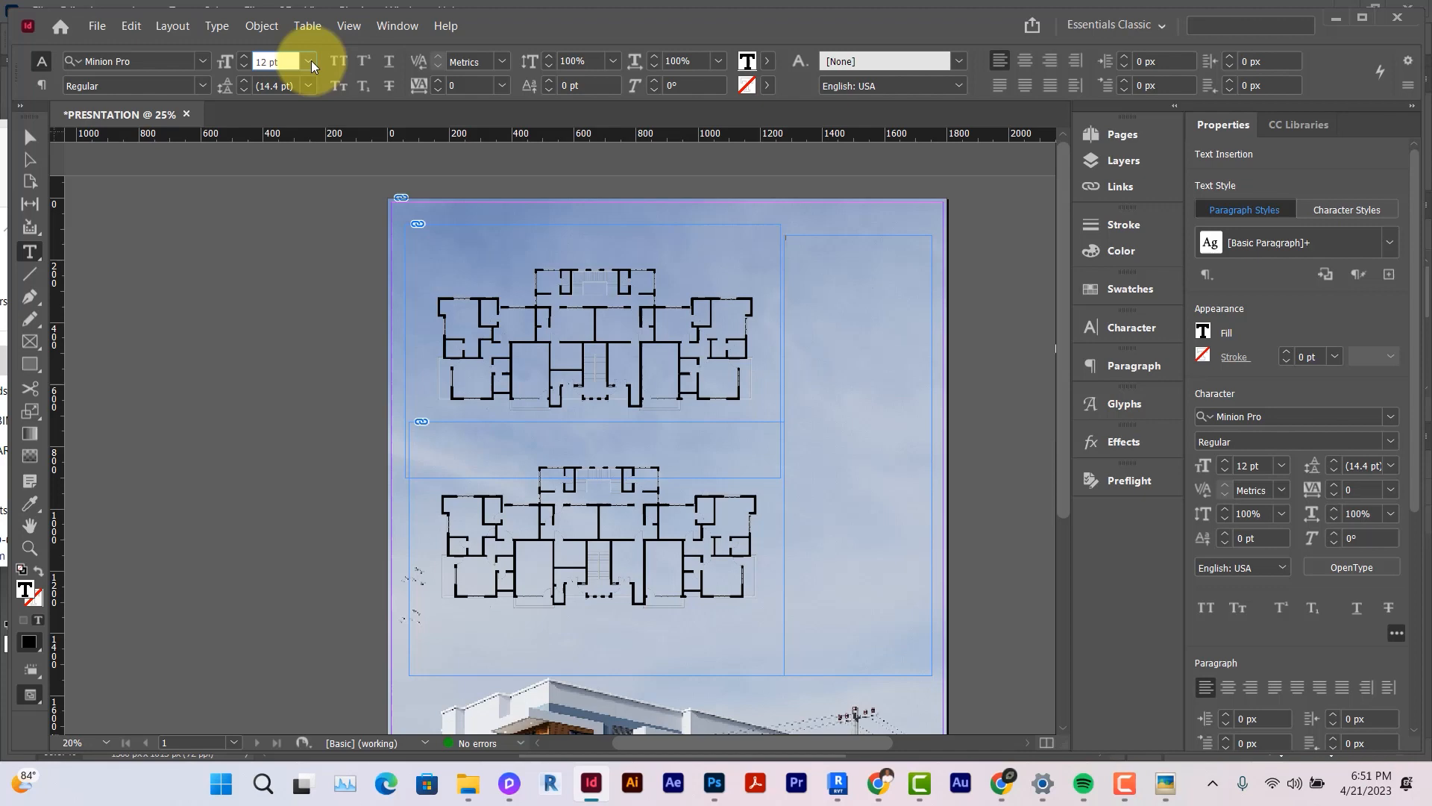
Fill the right-hand column frame with 18 pt placeholder text
click(310, 61)
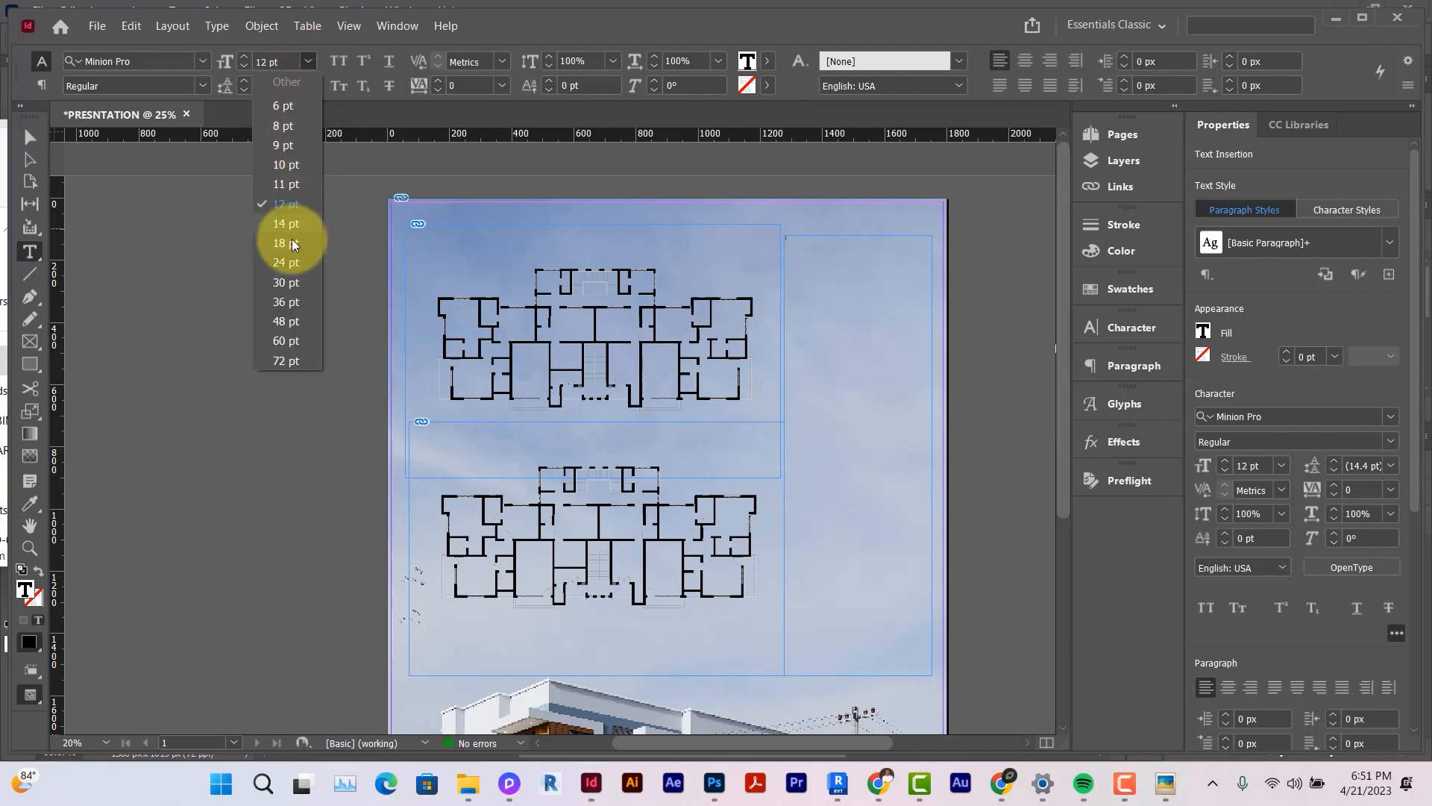
click(281, 243)
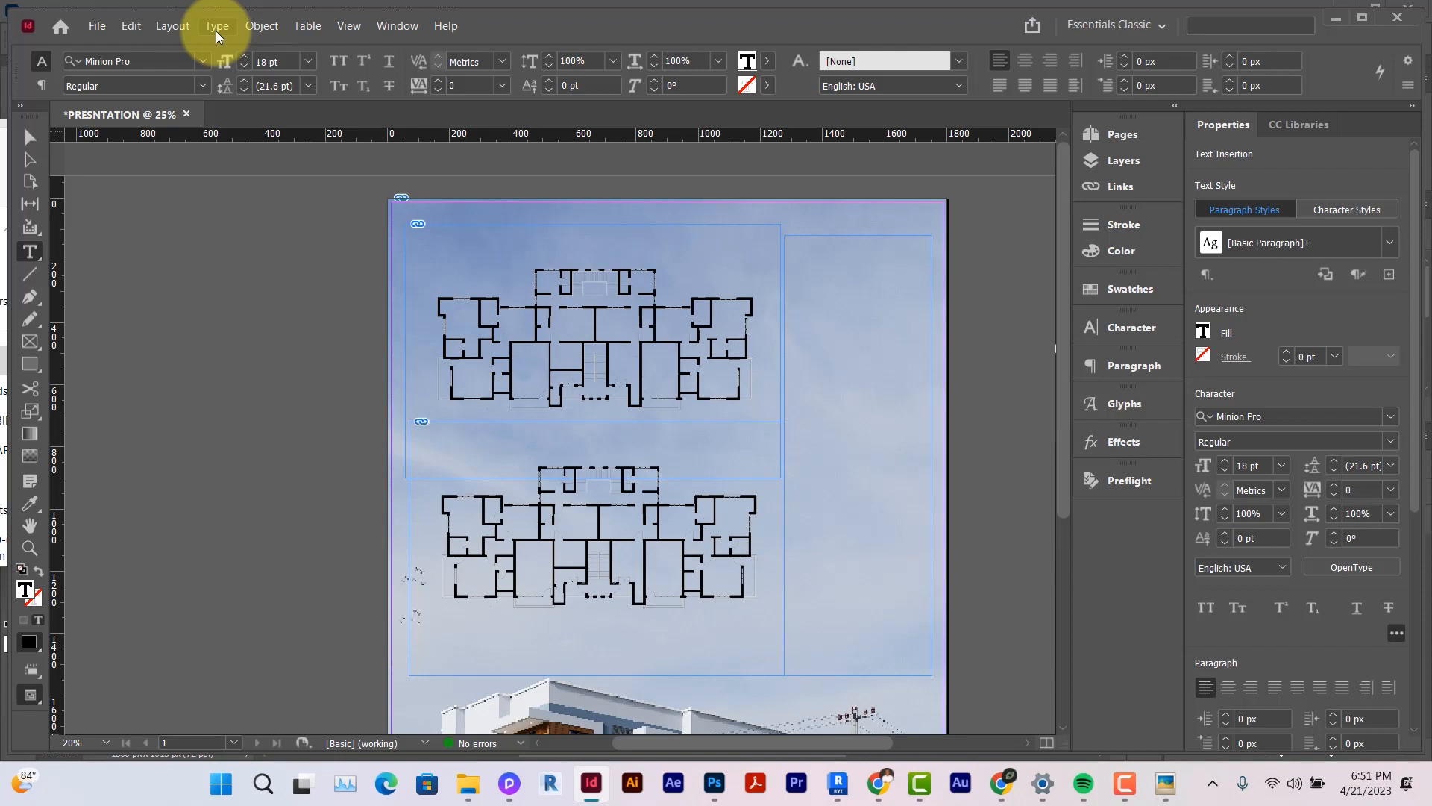
click(217, 25)
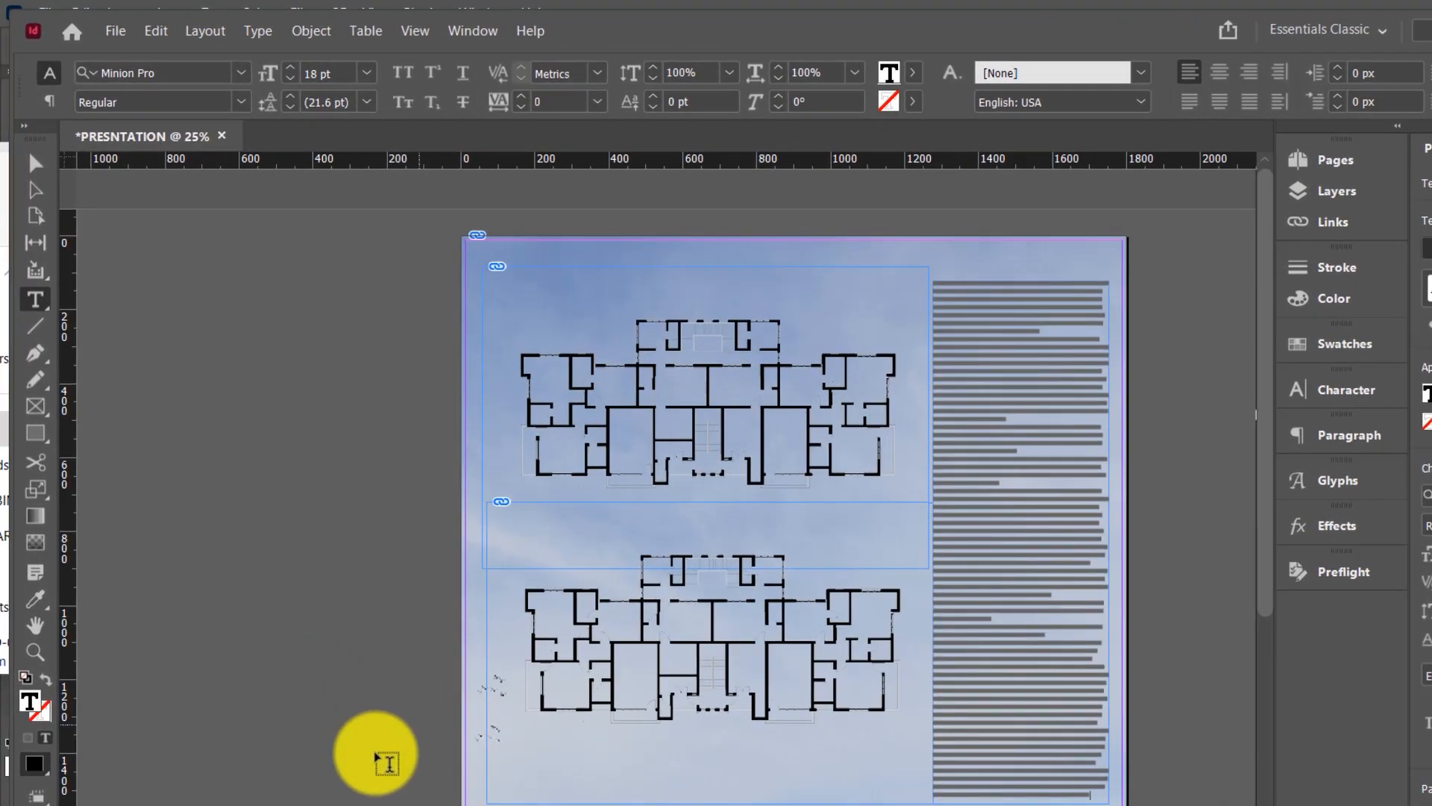
Add the 'TYPICAL FLOOR PLANS' heading between the plans at 48 pt
click(257, 29)
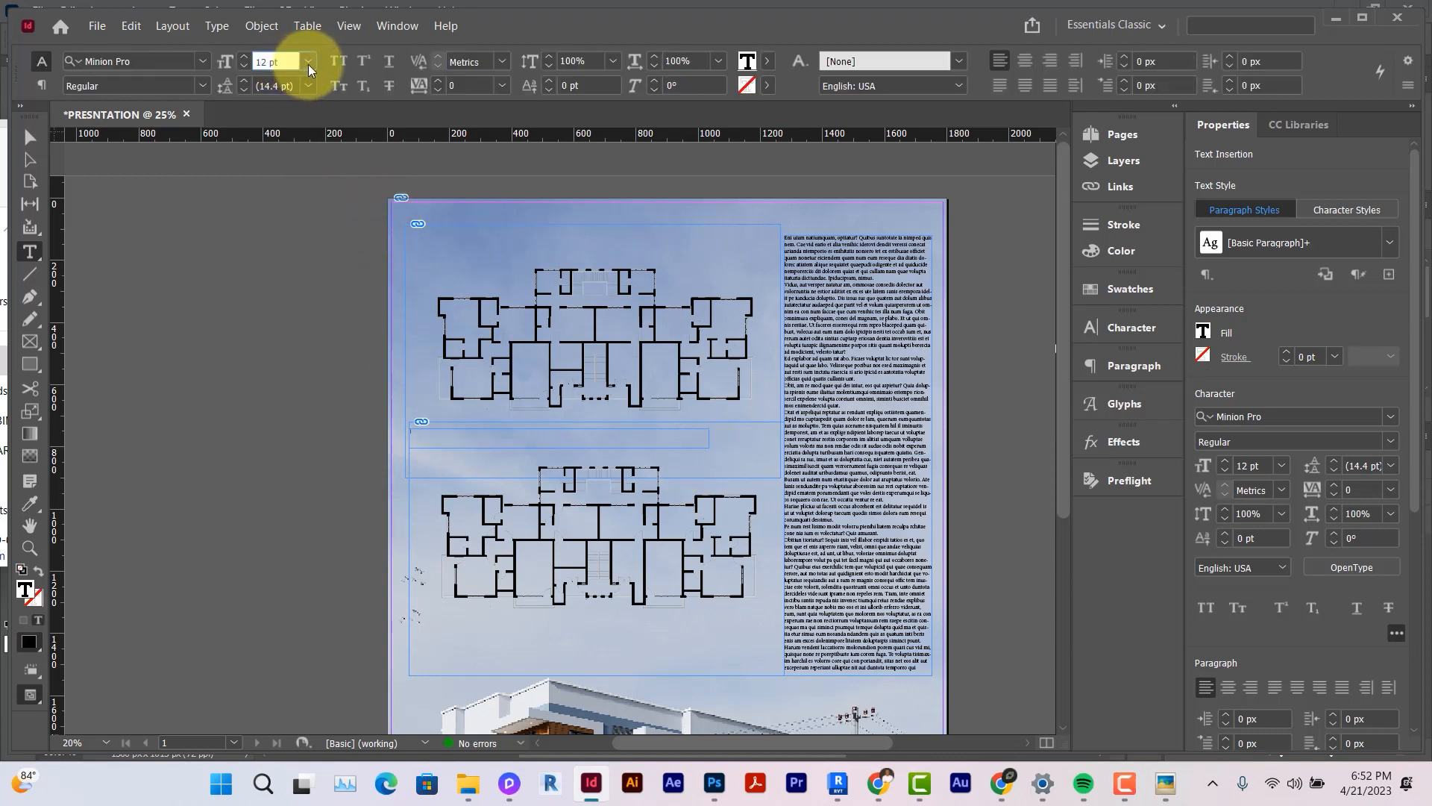
click(309, 61)
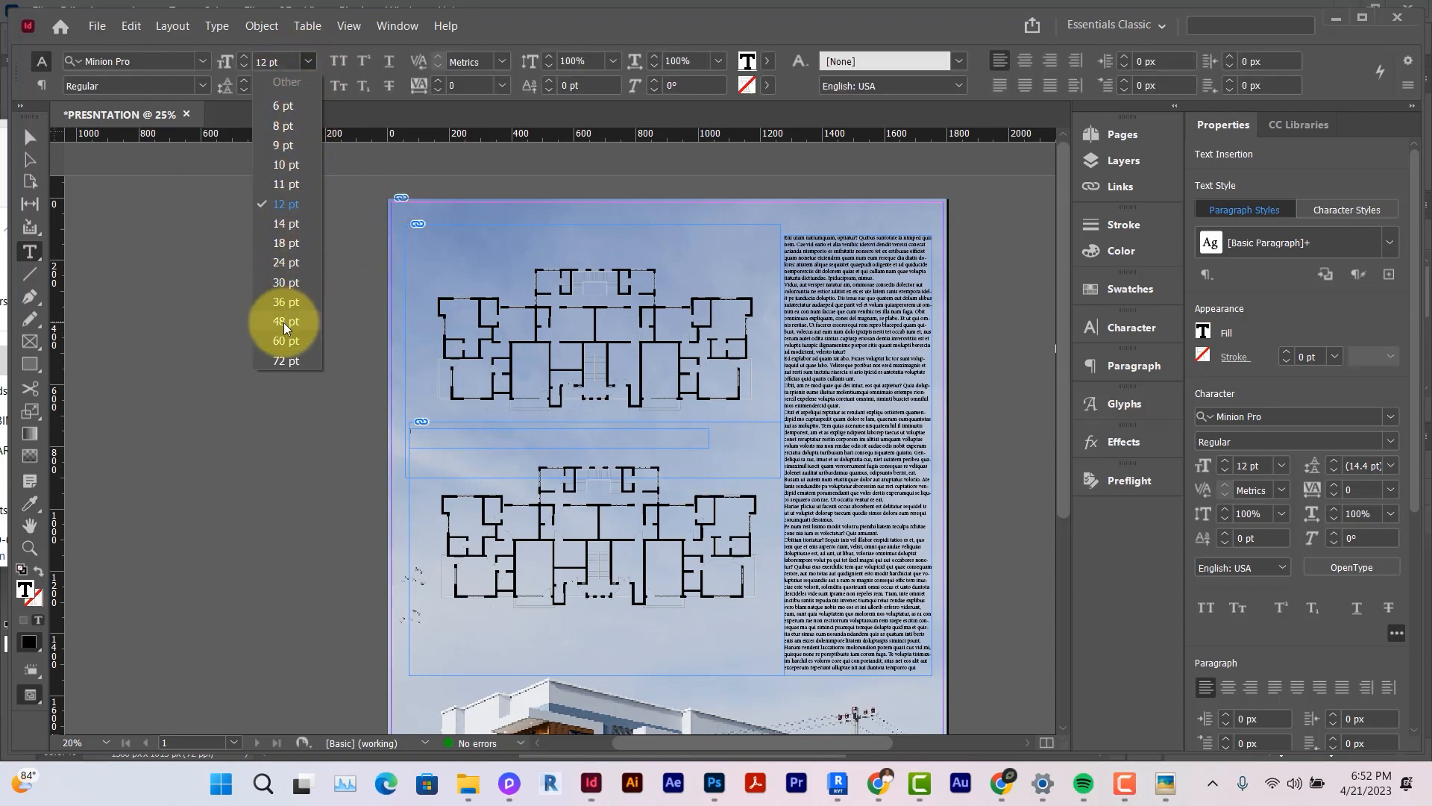
click(284, 320)
text(TYPICAL FLOOR PLANS)
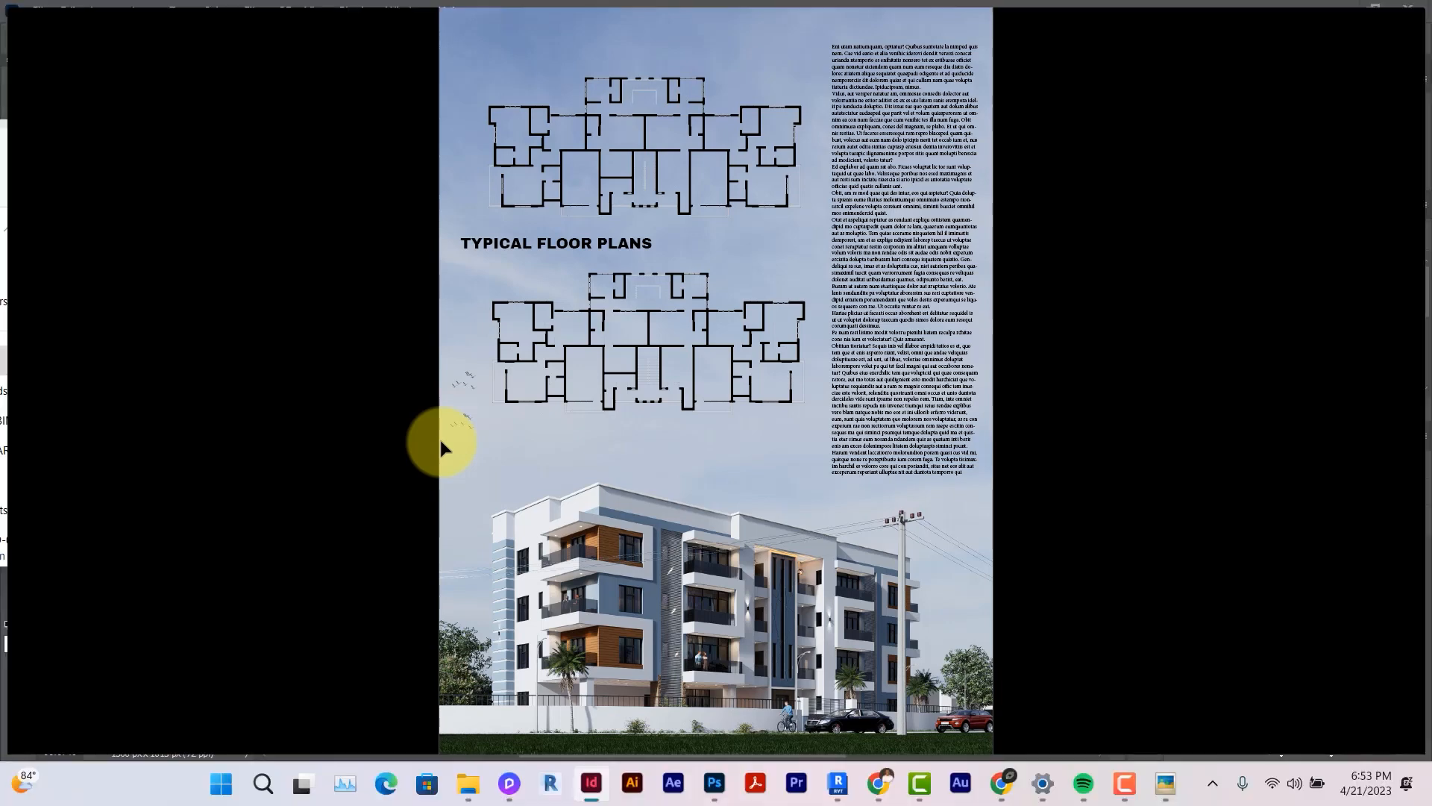
Export the sheet as PRESNTATION.jpg to the Desktop at High quality, 300 ppi
click(94, 24)
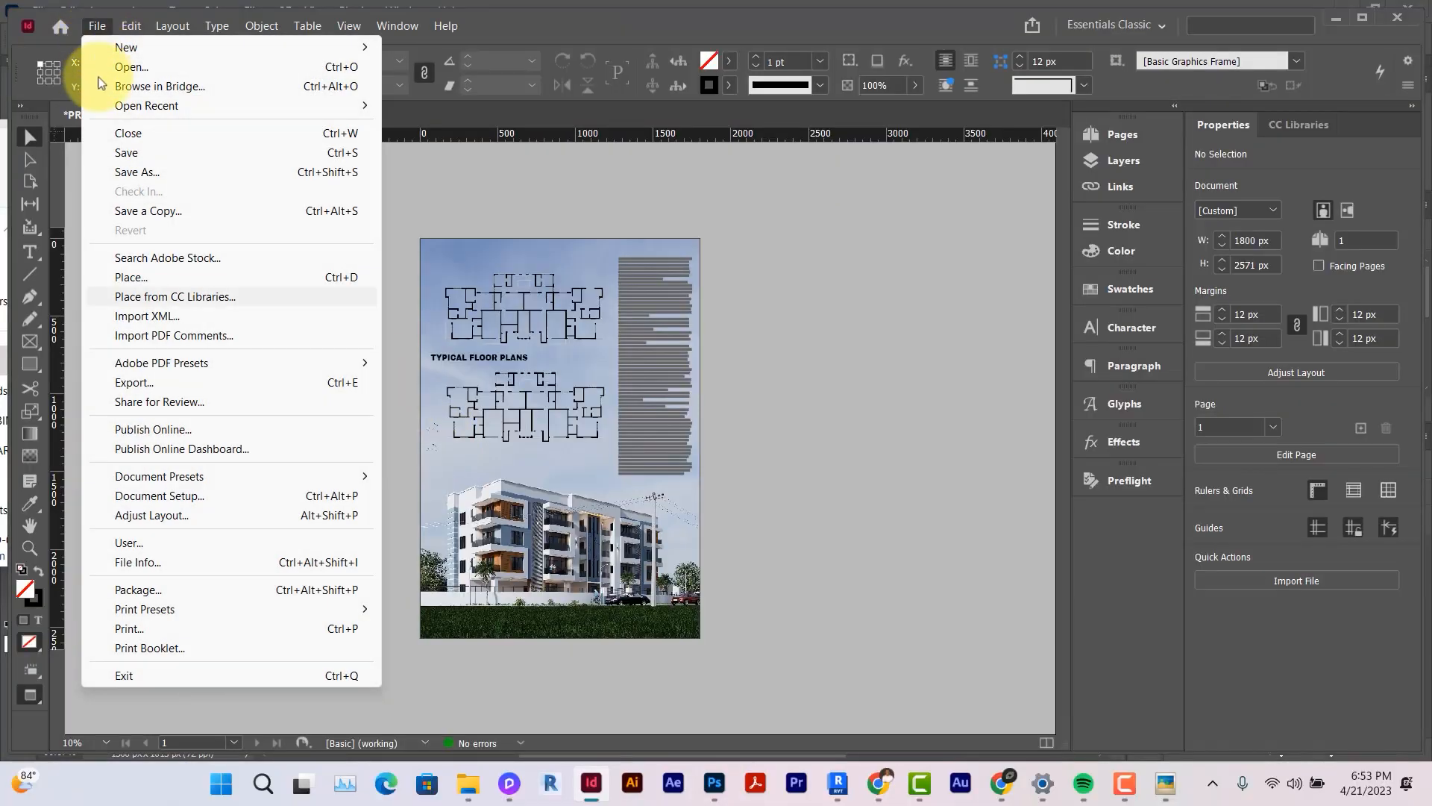
click(134, 383)
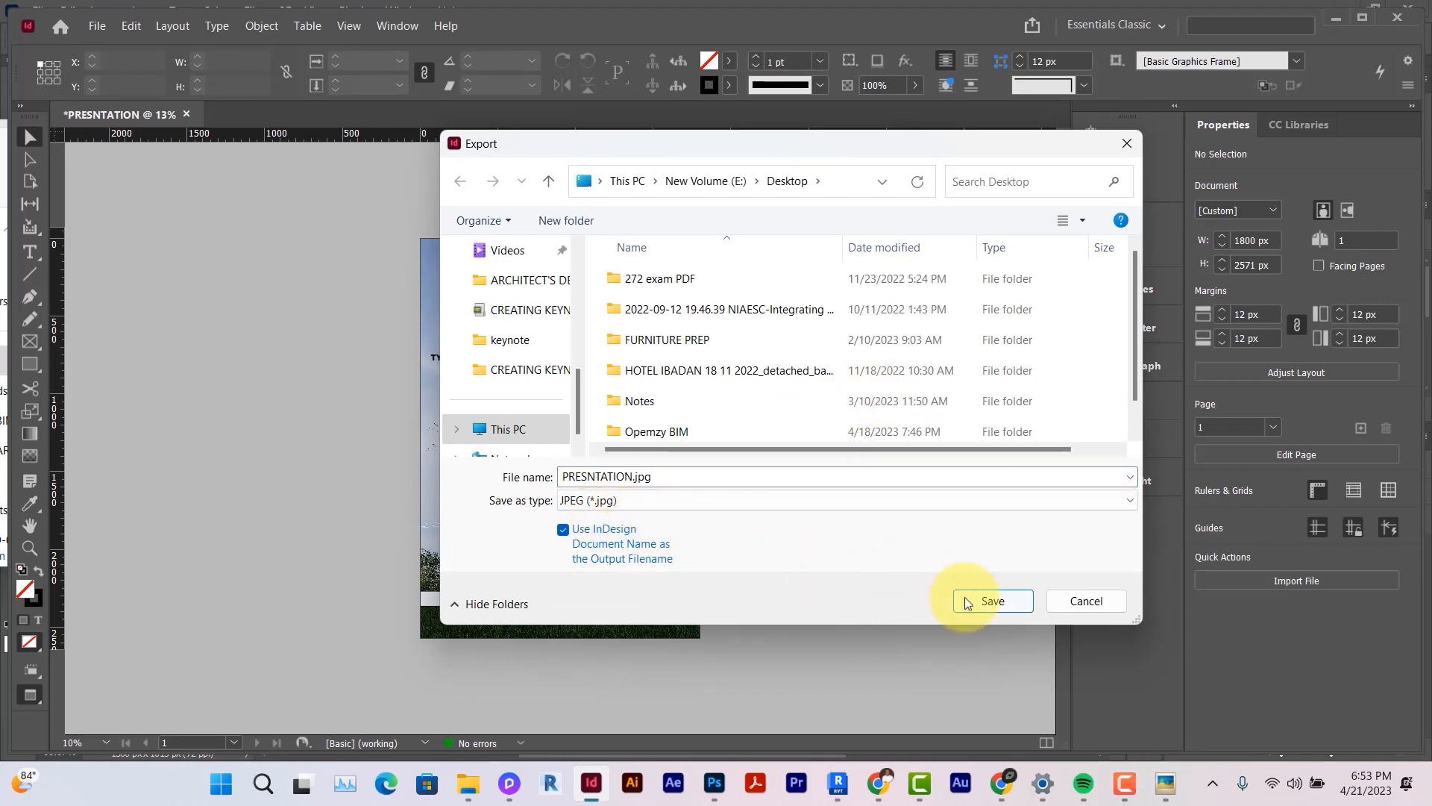
click(992, 601)
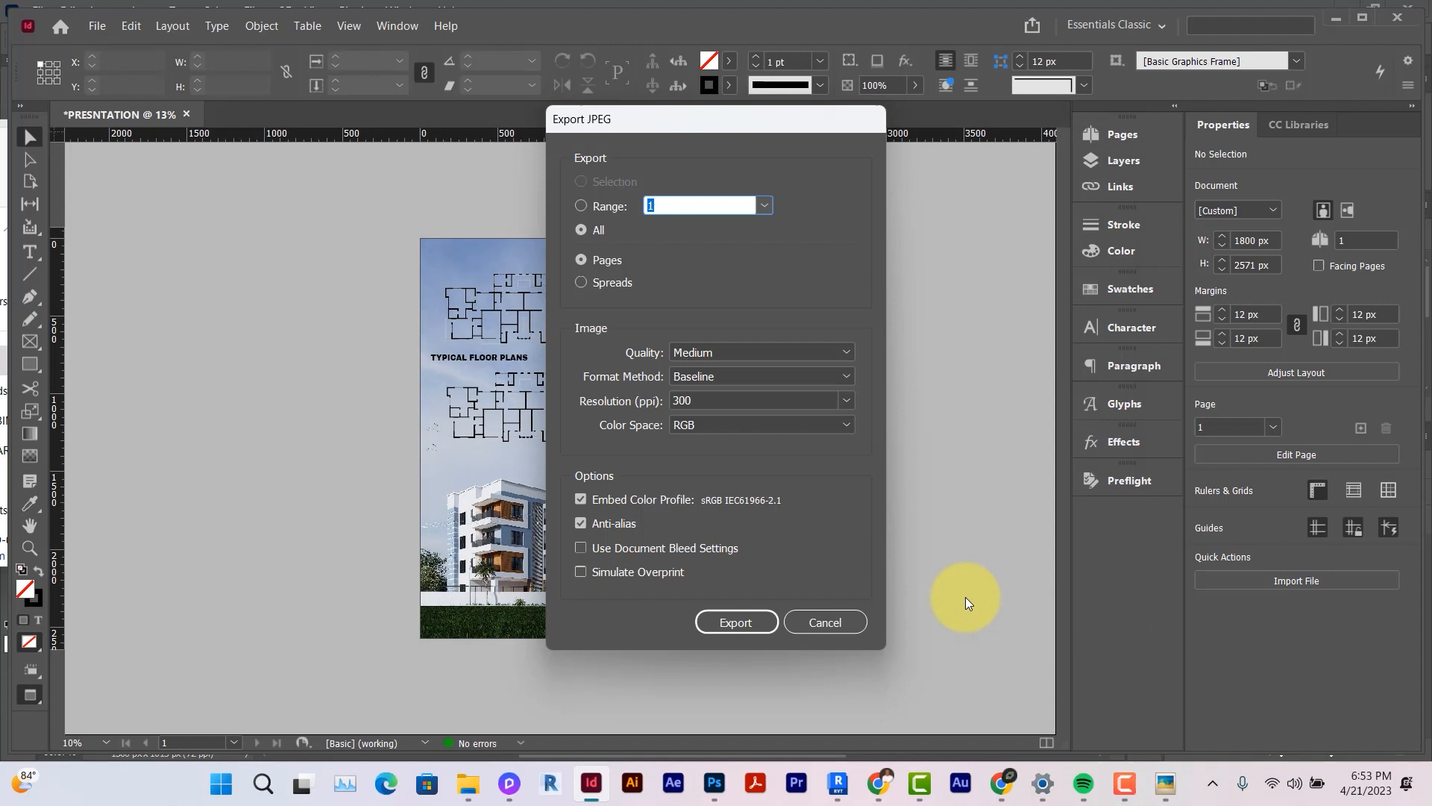
click(758, 352)
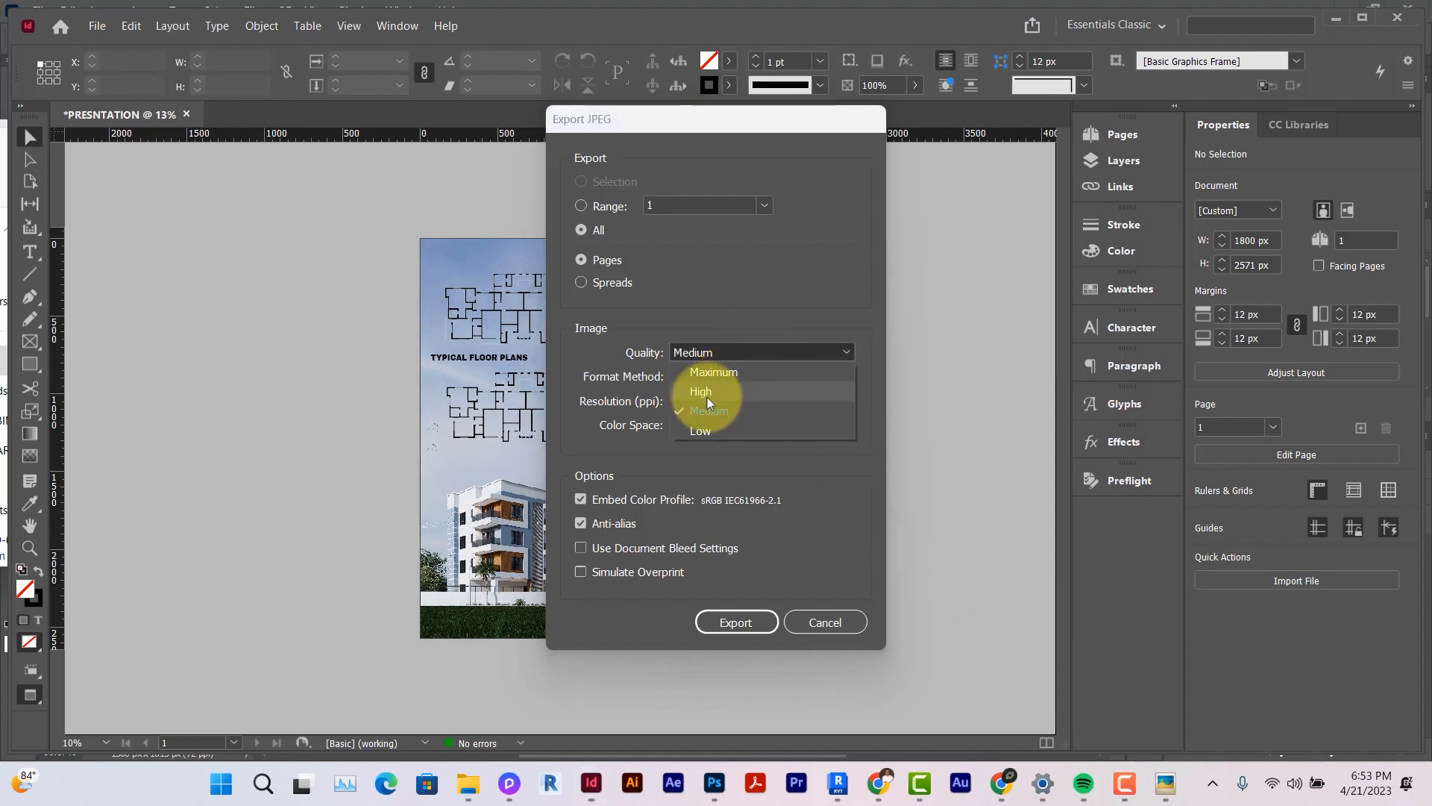
click(700, 391)
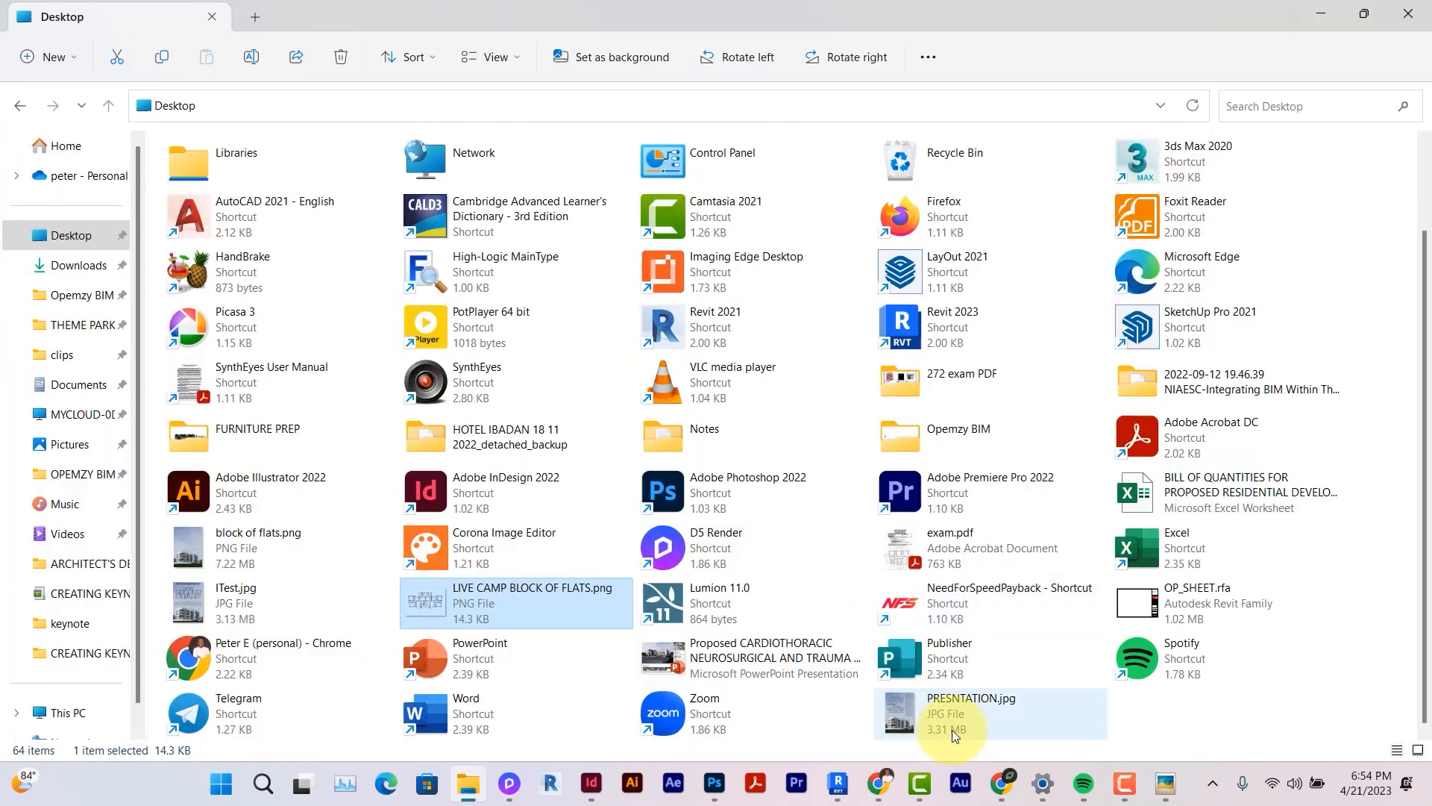
Open PRESNTATION.jpg from the Desktop in the image viewer
double_click(971, 713)
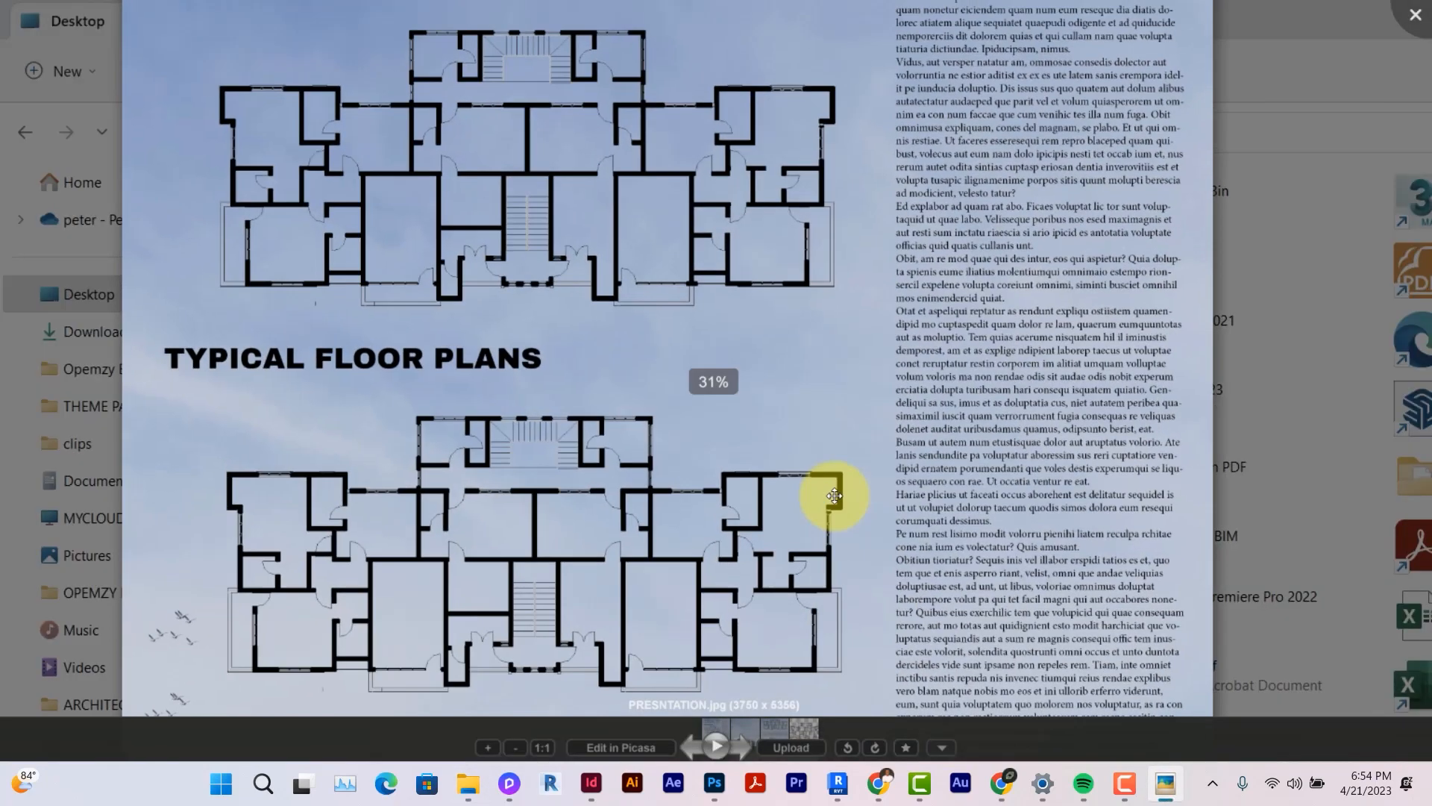